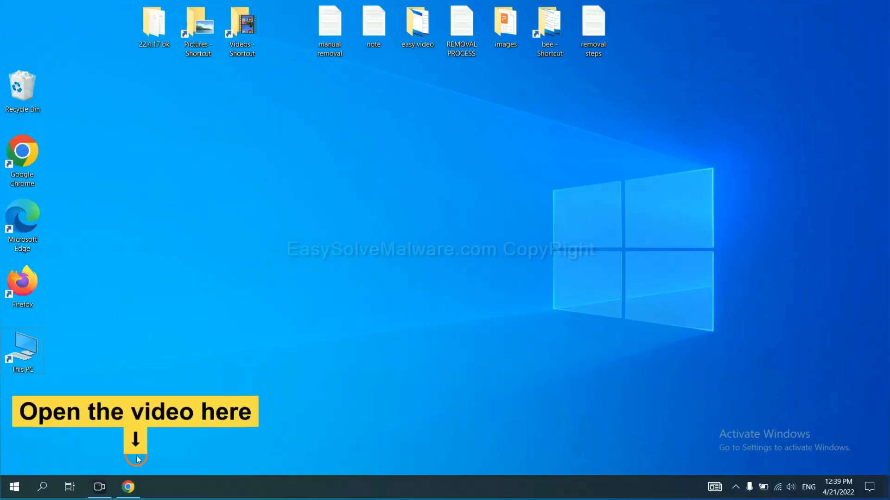
Switch Chrome to the easysolvemalware.com removal guide tab, with the SpyHunter installer downloaded
left_click(131, 487)
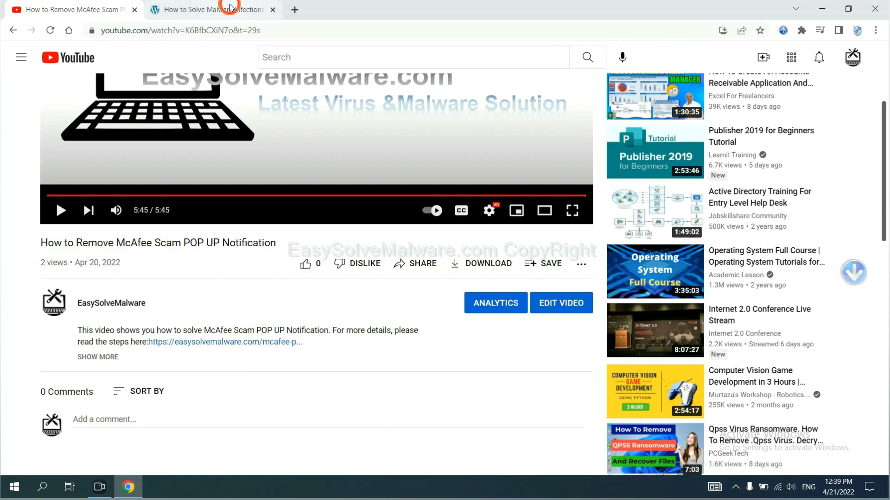
left_click(211, 9)
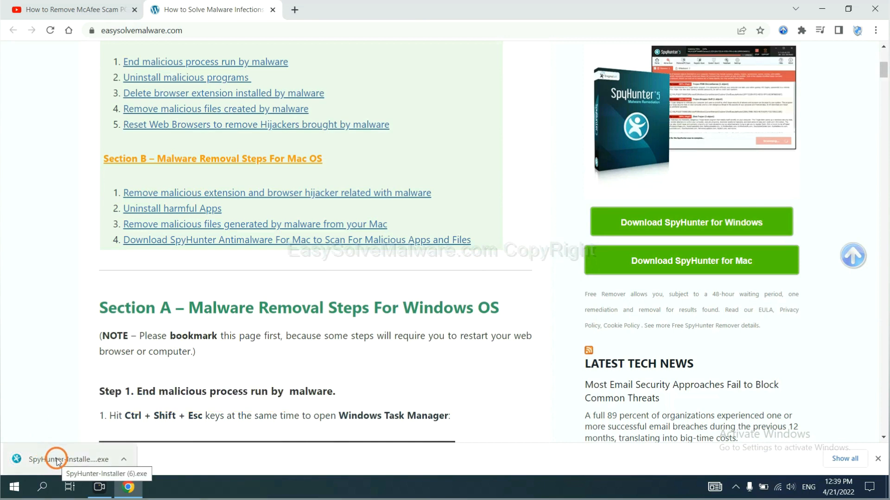
Install SpyHunter 5 in English, accepting the EULA, and finish at the Welcome screen
left_click(53, 459)
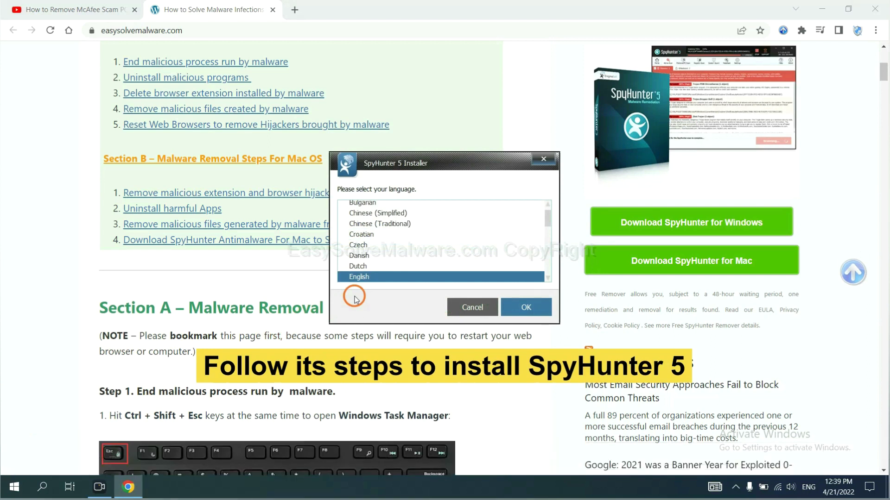
mouse_move(354, 296)
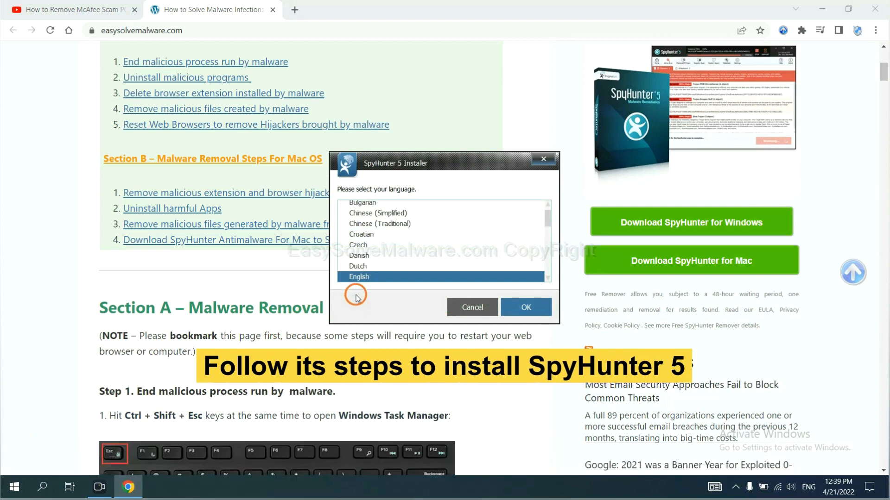
left_click(526, 307)
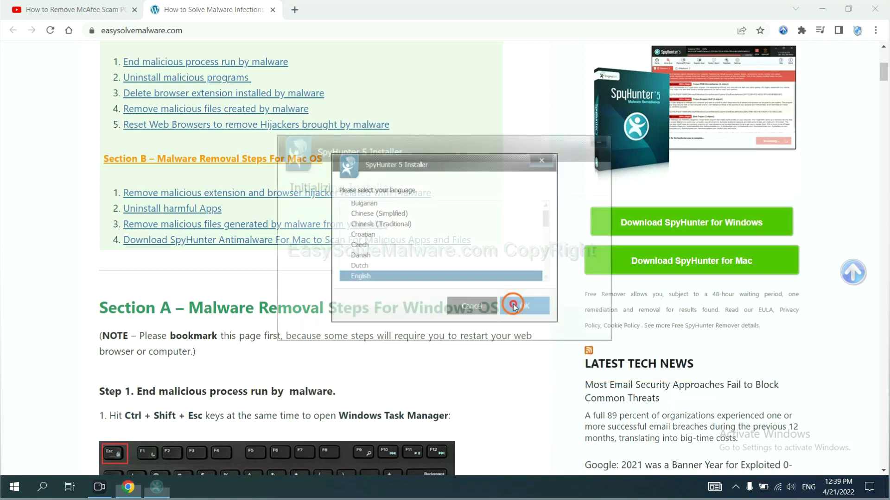
left_click(513, 304)
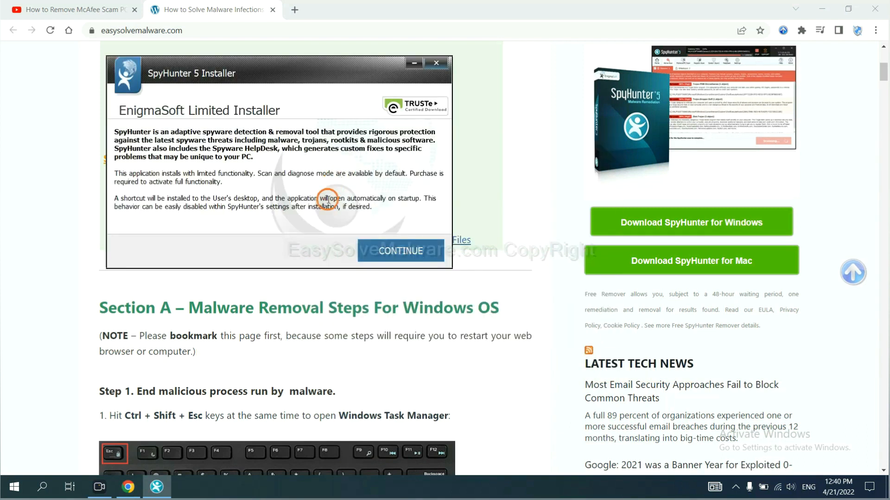
left_click(400, 251)
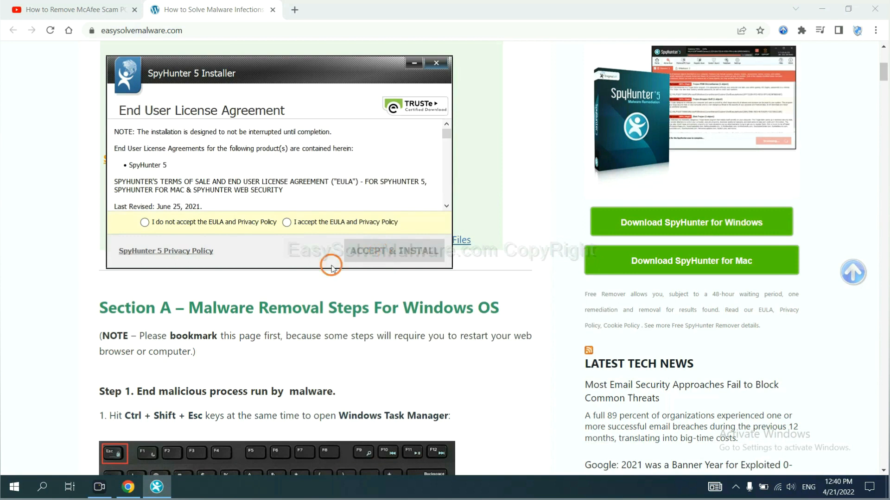
left_click(286, 222)
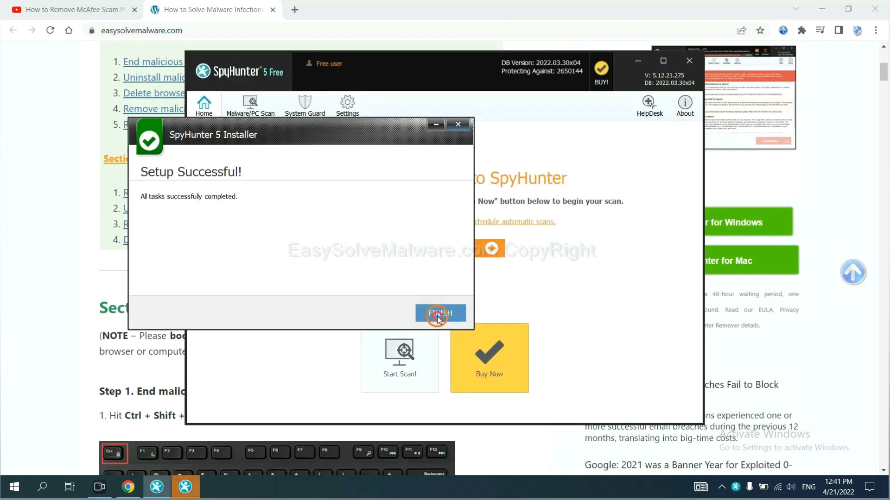
left_click(440, 313)
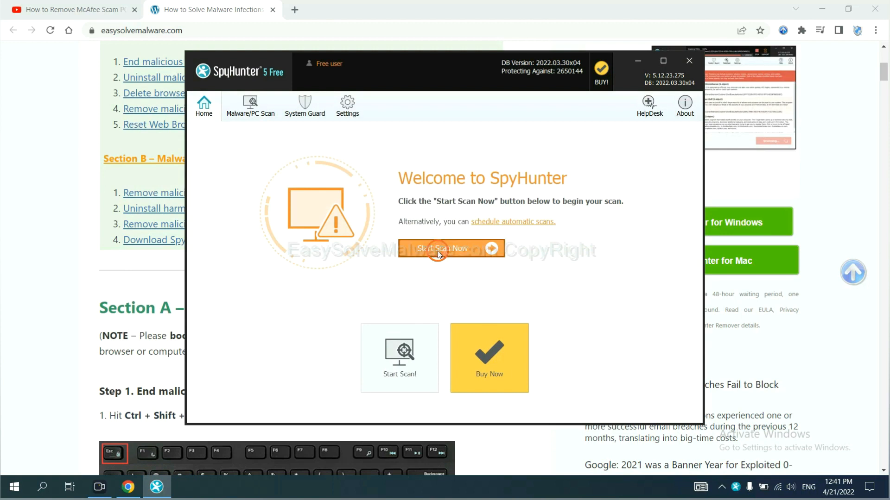
Run a SpyHunter scan and move past unknown object remove360.bat to the registration prompt
left_click(442, 248)
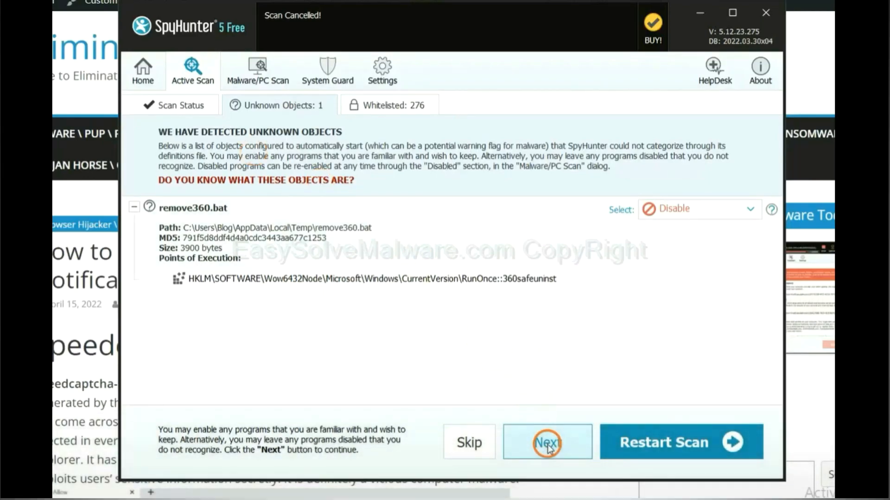
left_click(547, 443)
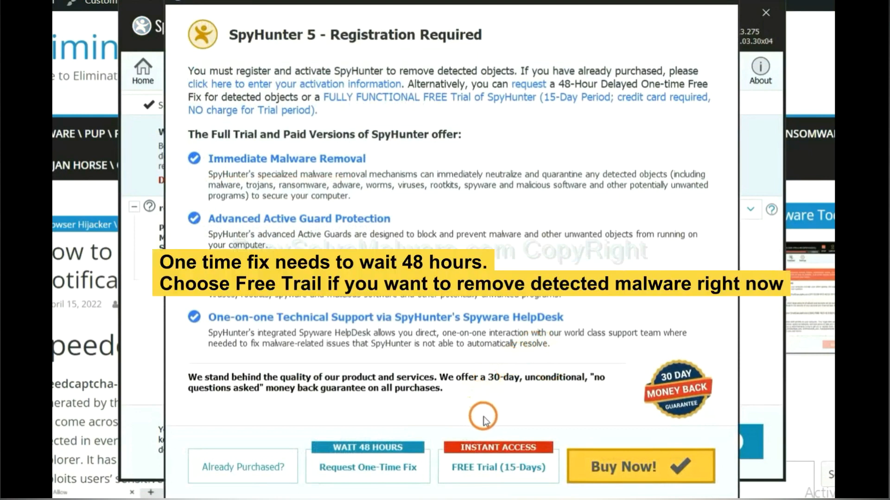
mouse_move(476, 420)
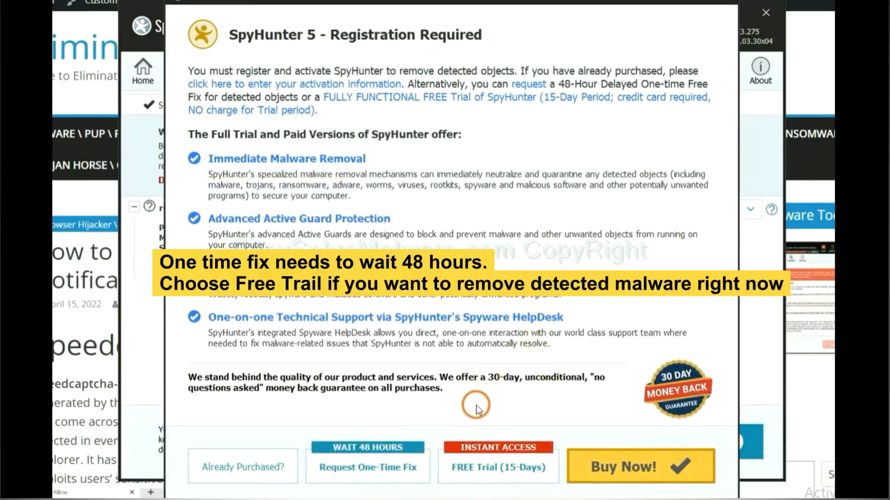
mouse_move(374, 468)
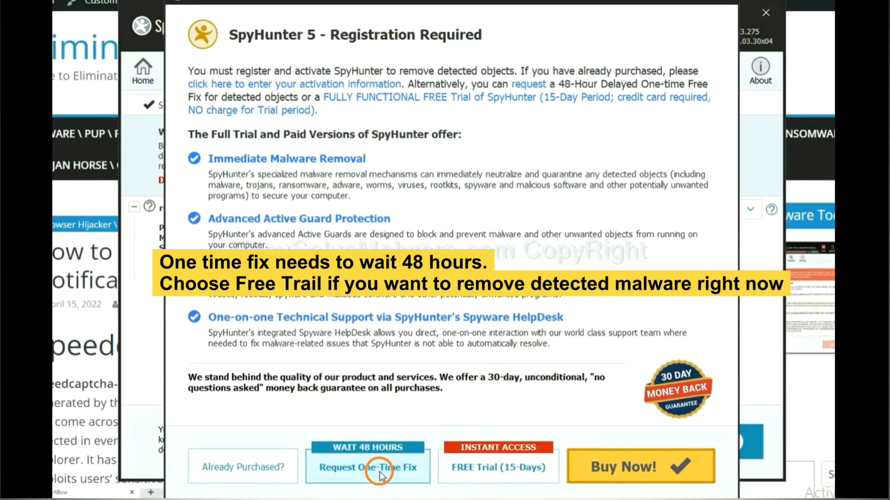
mouse_move(492, 476)
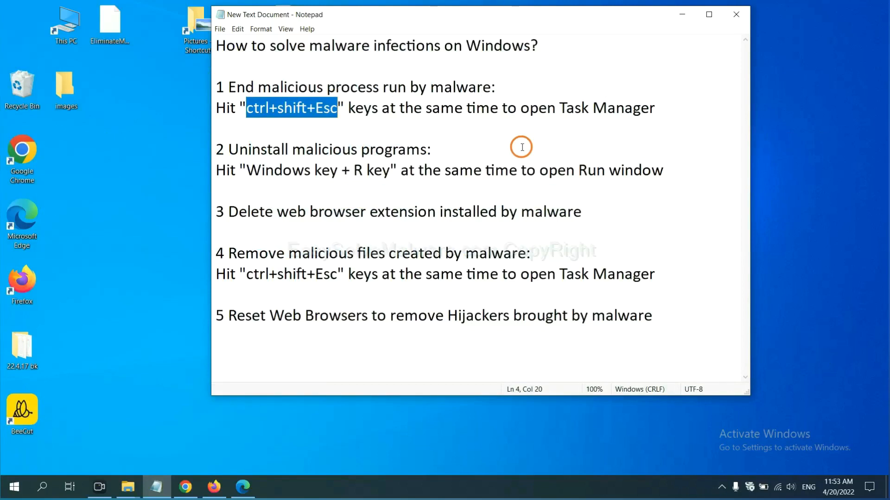
mouse_move(320, 122)
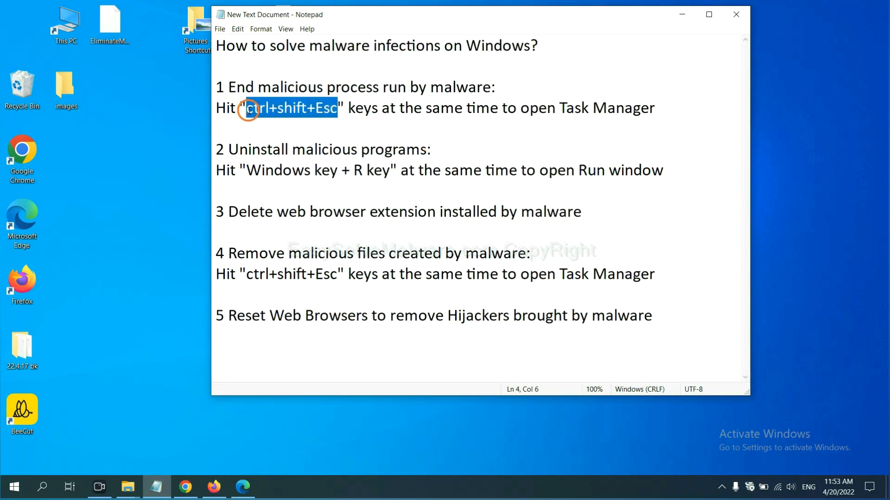
key("ctrl+shift+esc")
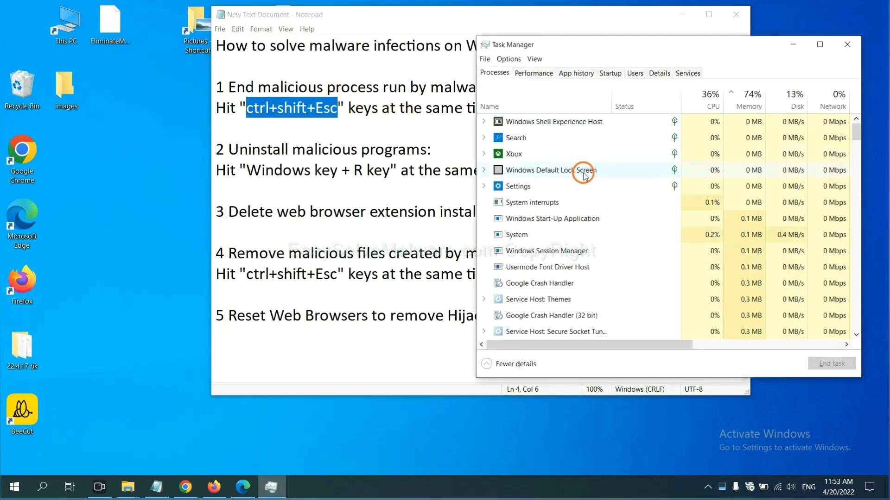
mouse_move(592, 223)
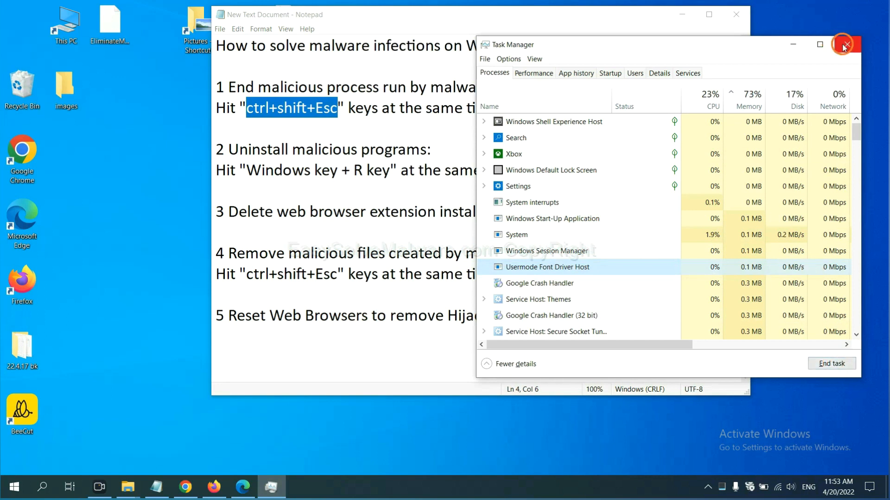
left_click(845, 47)
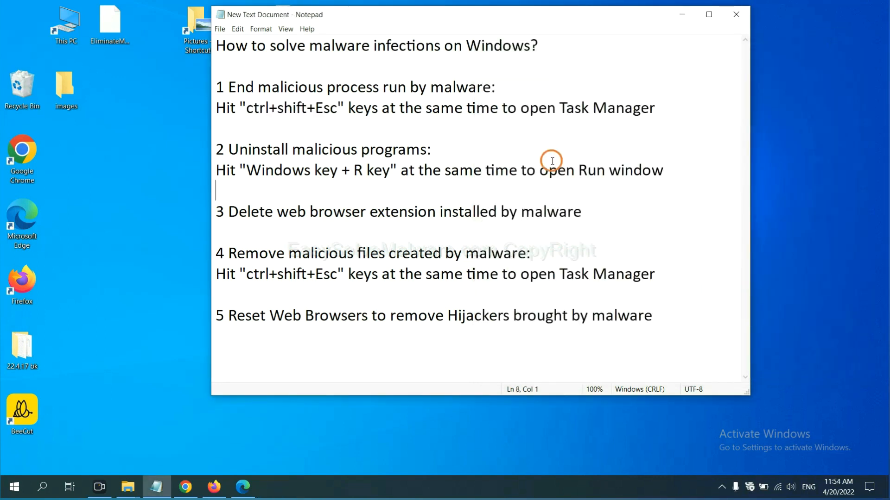
mouse_move(404, 170)
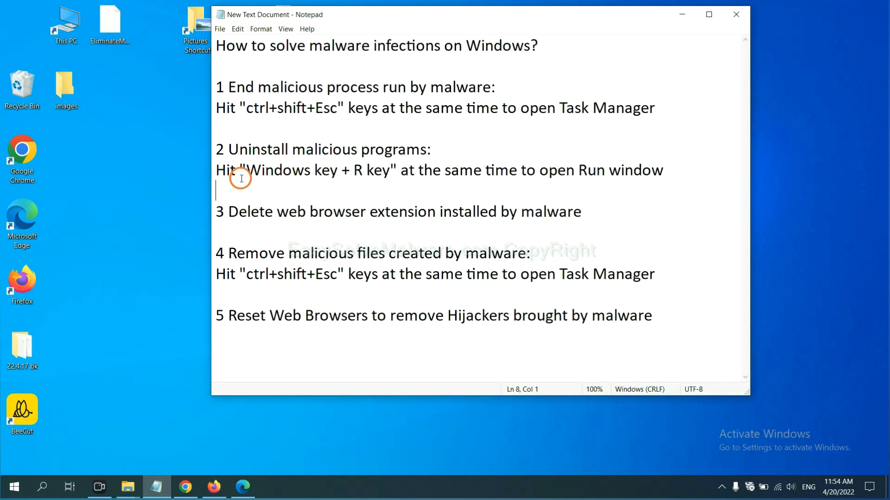
Open Control Panel's installed programs via Run, select Xiph.Org Open Codecs, then close it
left_click_drag(245, 170, 387, 170)
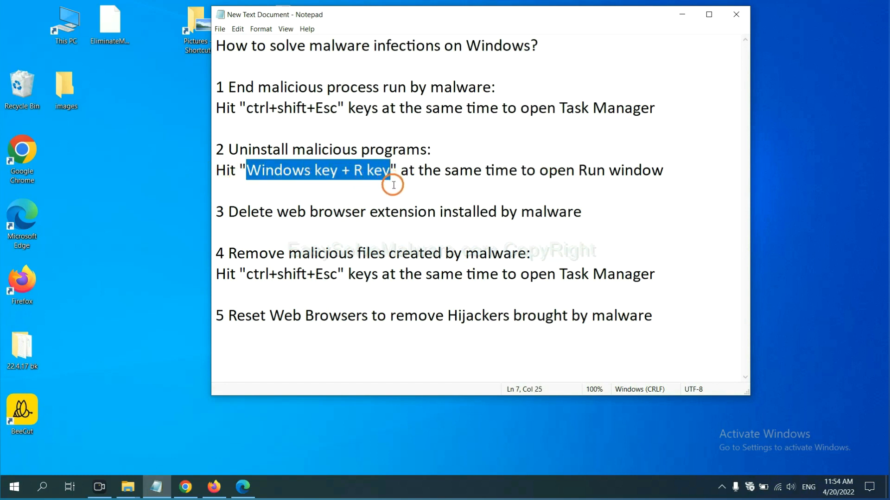
key("Win+r")
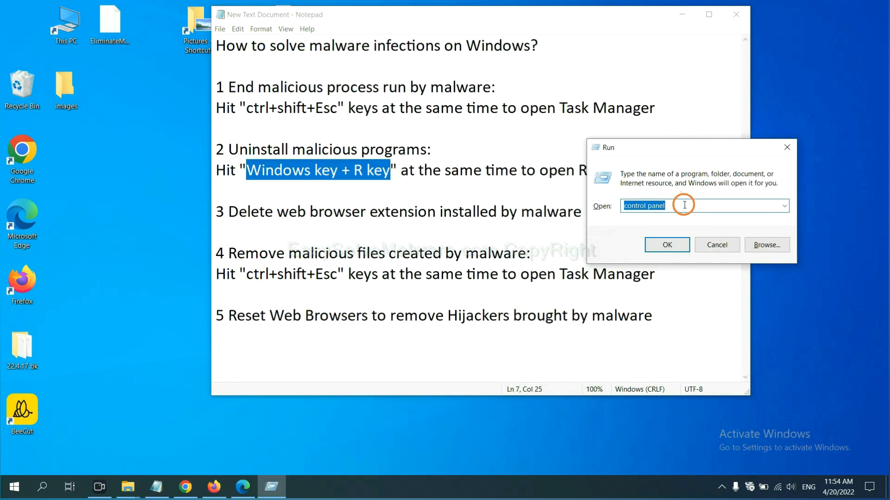
mouse_move(604, 206)
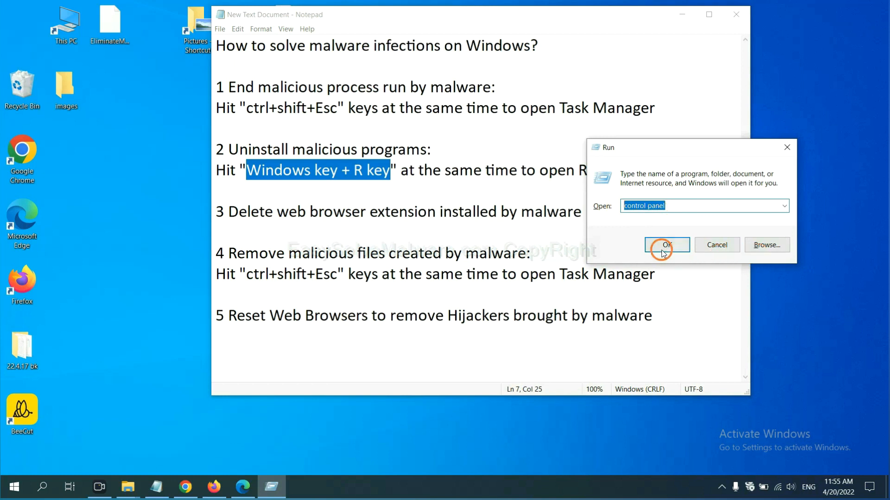
left_click(667, 244)
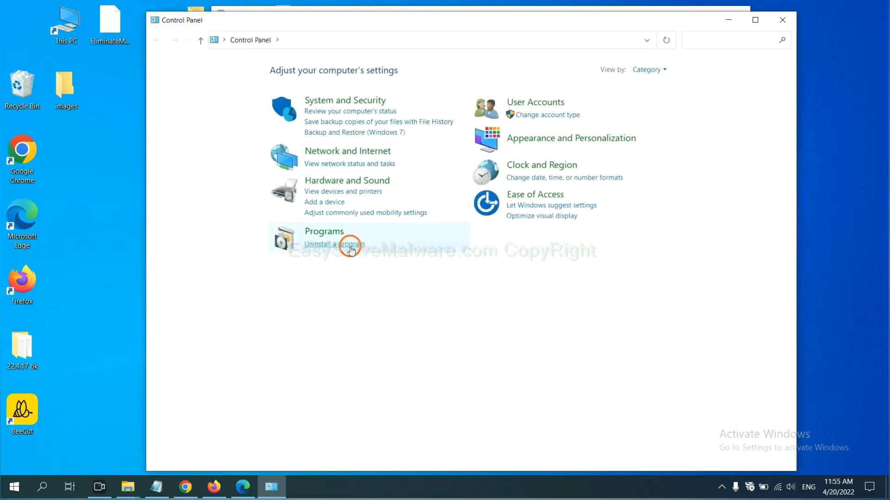
left_click(335, 244)
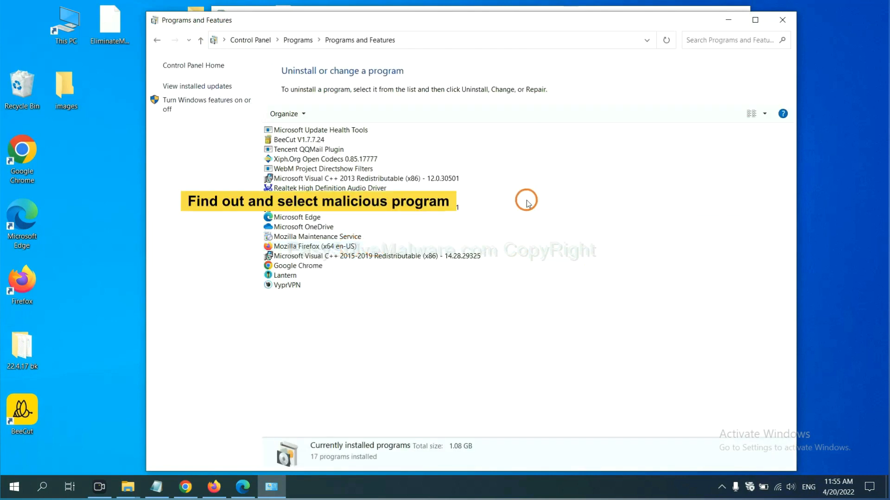
mouse_move(532, 195)
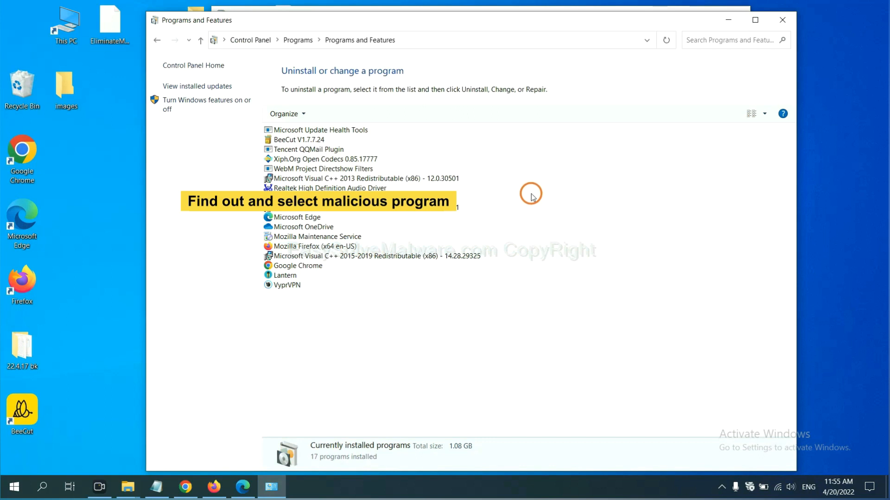
mouse_move(538, 191)
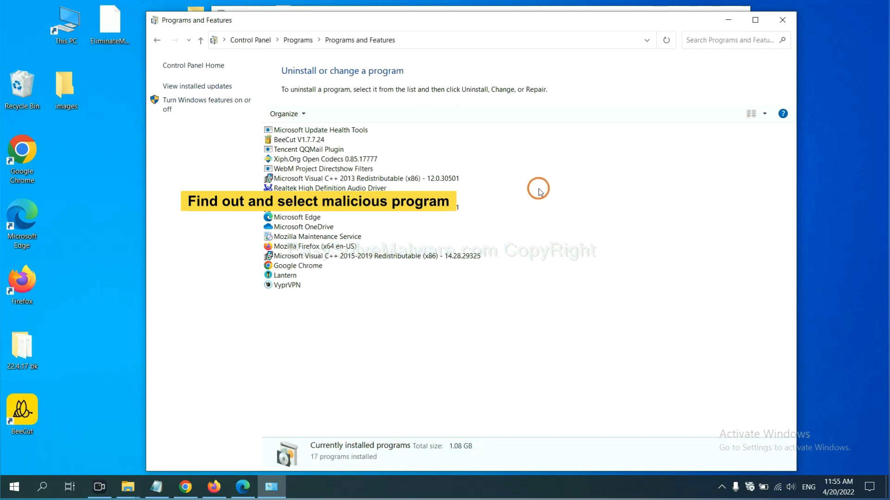
left_click(346, 159)
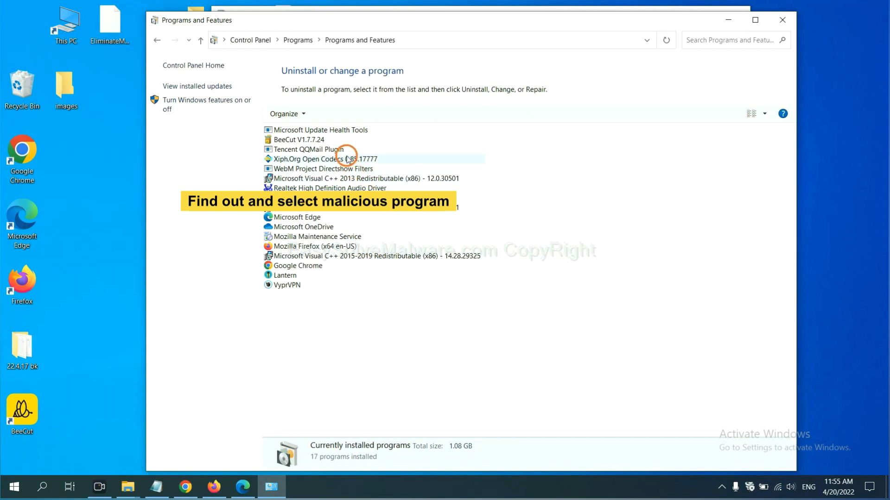
left_click(320, 158)
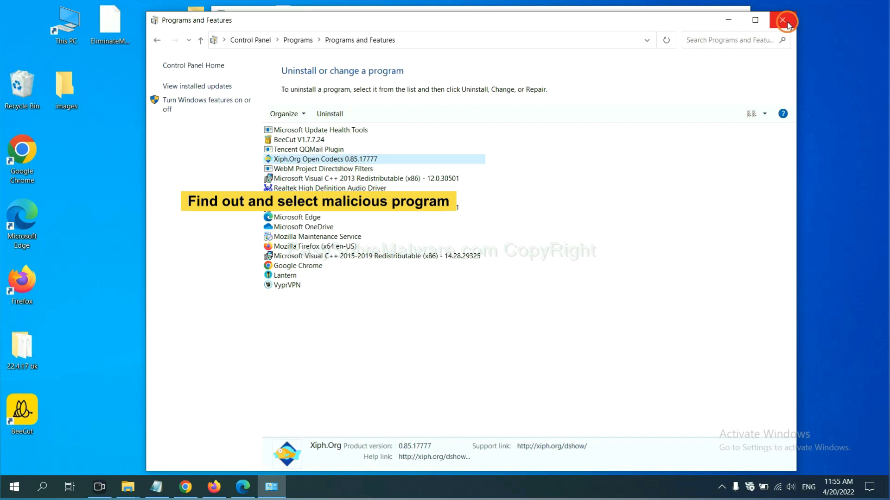
left_click(783, 18)
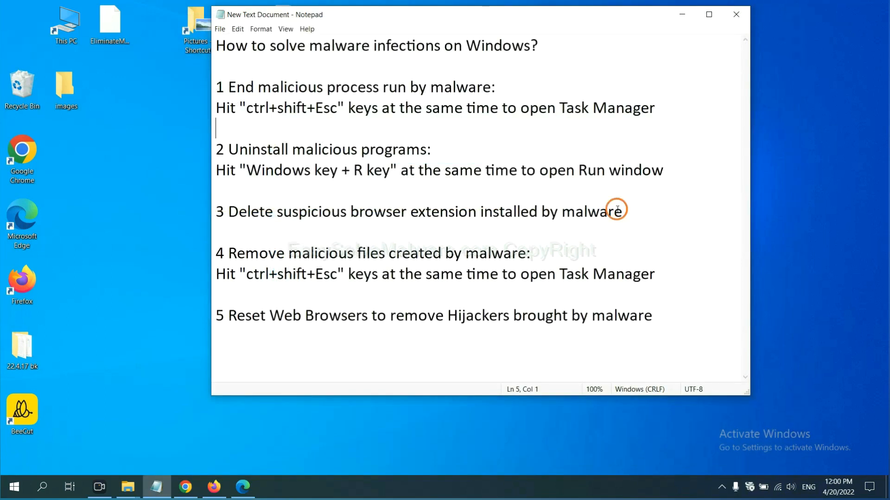
mouse_move(361, 234)
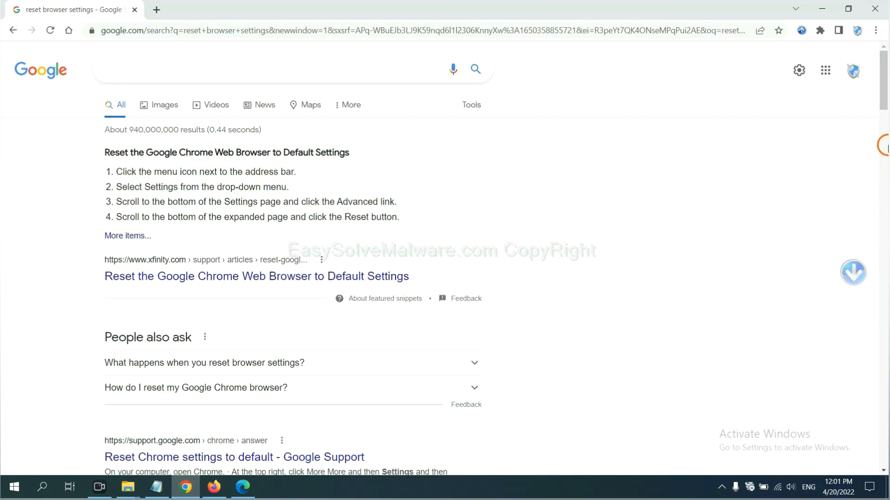
Open chrome://extensions through More tools, showing Scroll To Top still enabled
left_click(876, 30)
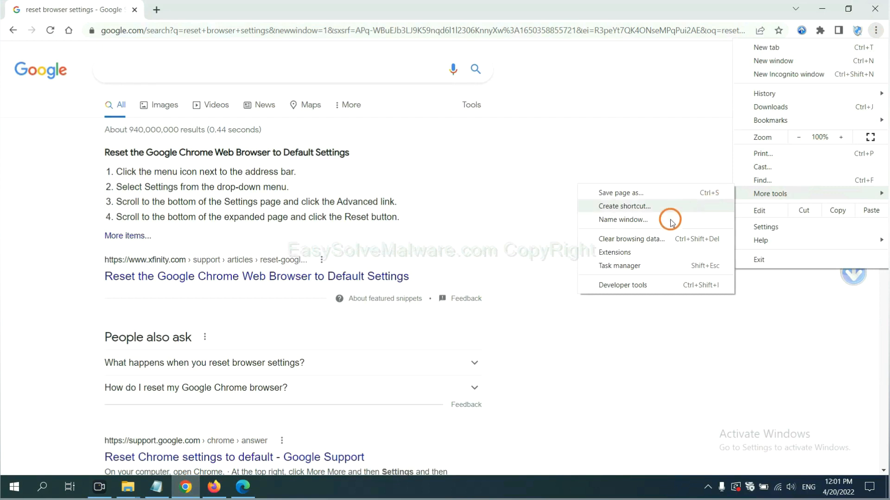
left_click(614, 252)
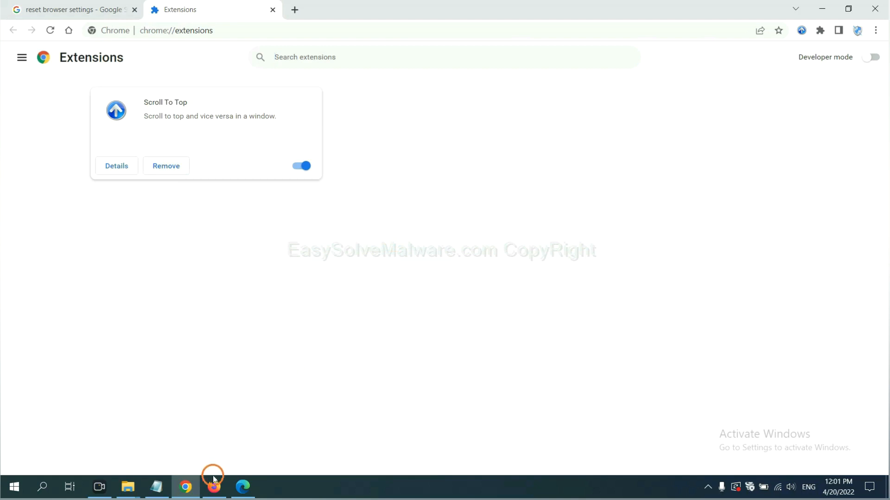
Open Firefox's Add-ons and themes manager and show the GIPHY for Firefox options
left_click(214, 487)
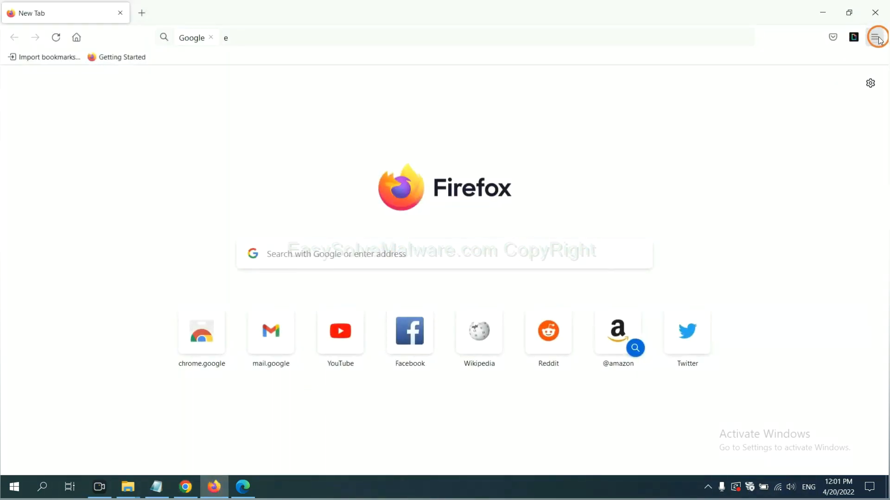
left_click(878, 37)
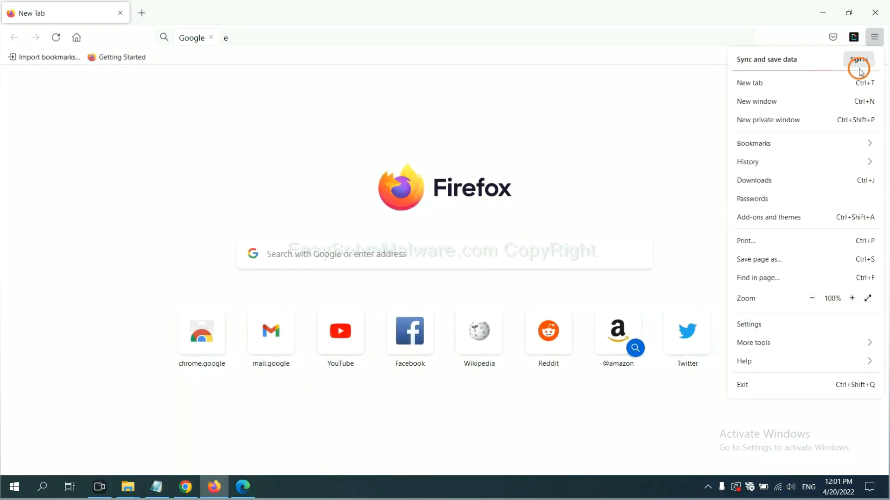
mouse_move(780, 201)
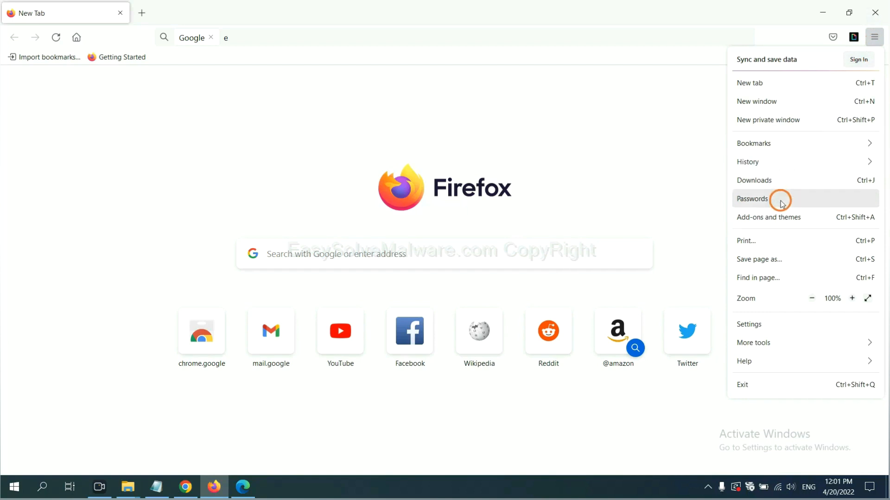
mouse_move(777, 222)
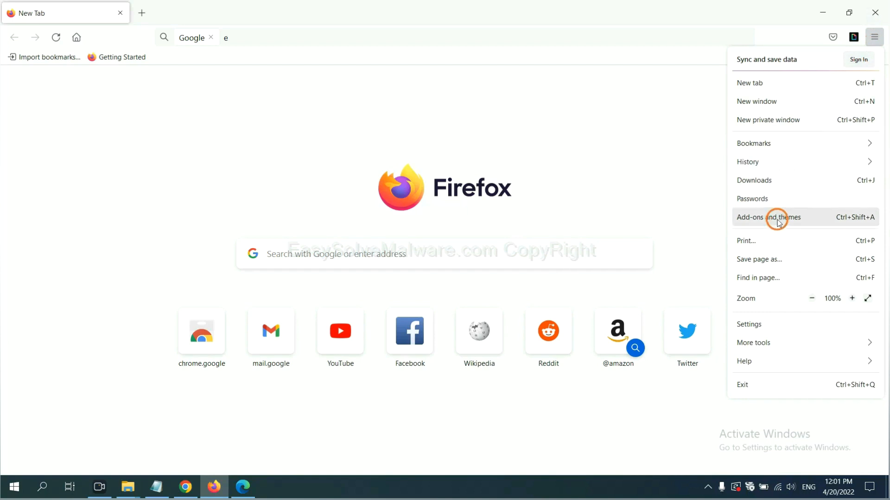
left_click(777, 217)
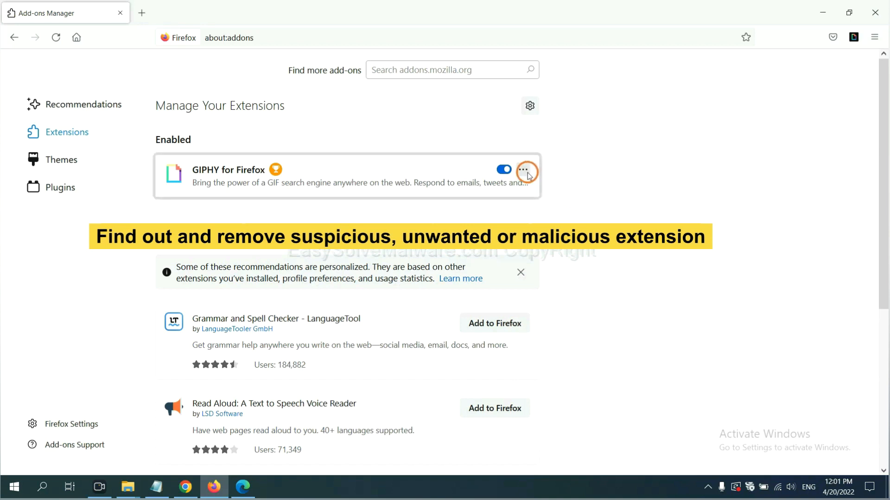
left_click(526, 170)
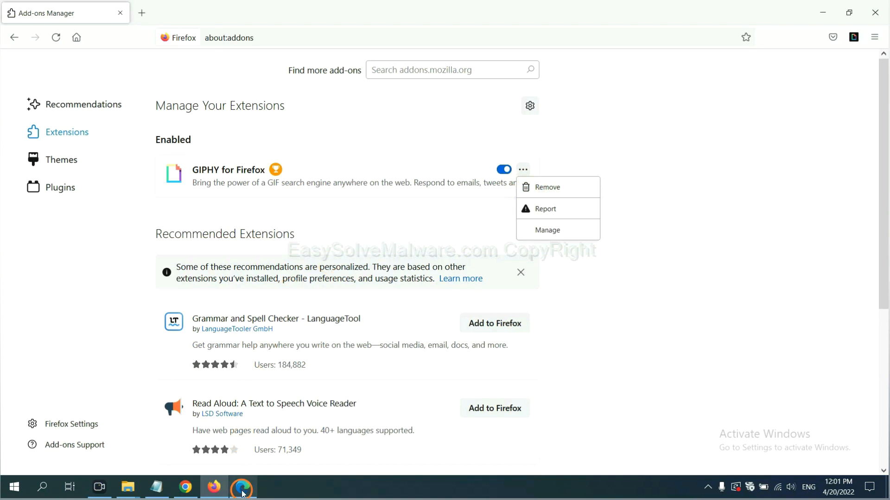
Open the Manage extensions page in Microsoft Edge
left_click(243, 487)
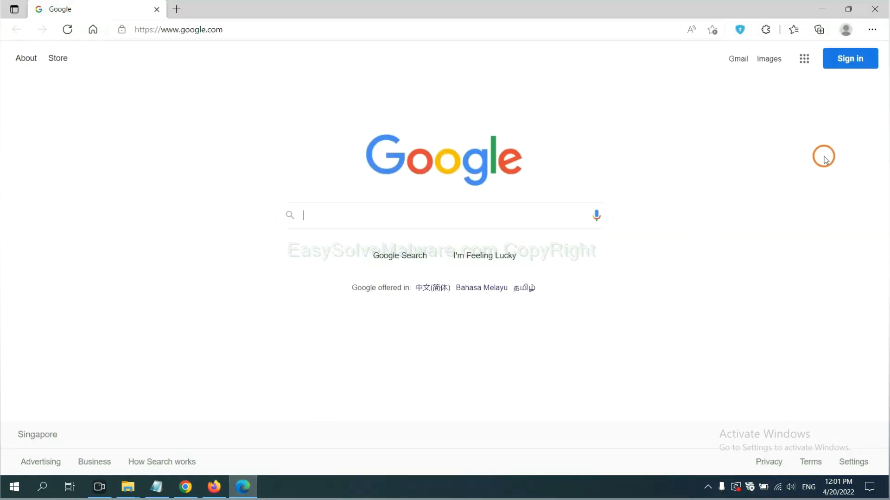
mouse_move(872, 30)
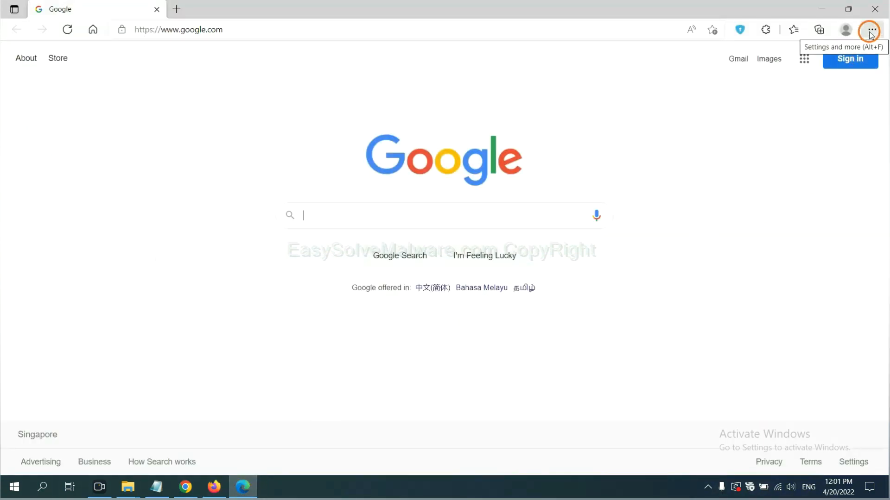
left_click(871, 30)
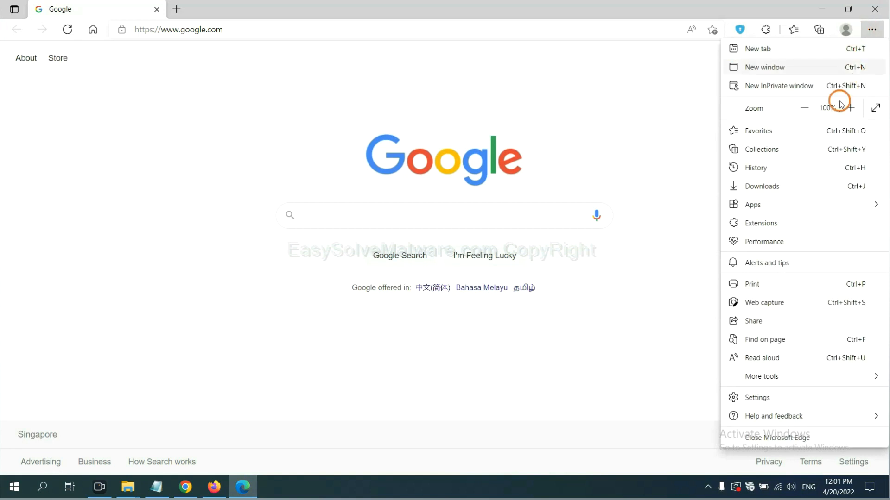
mouse_move(764, 223)
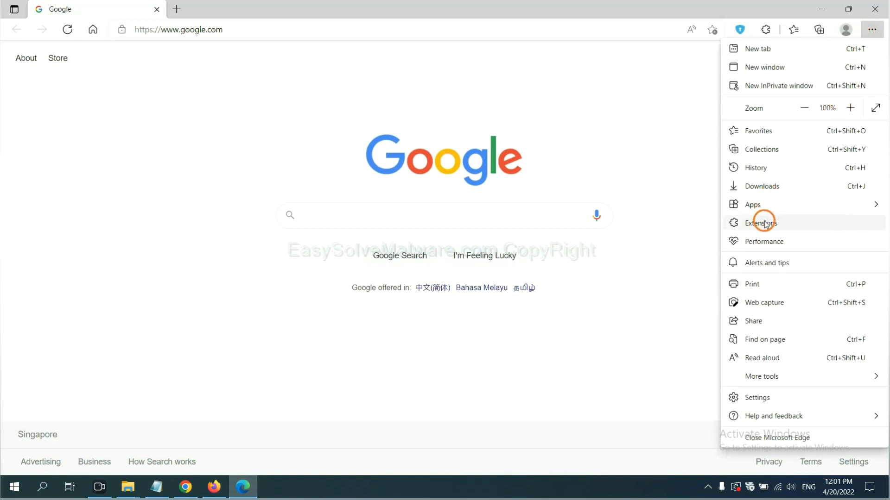
left_click(761, 223)
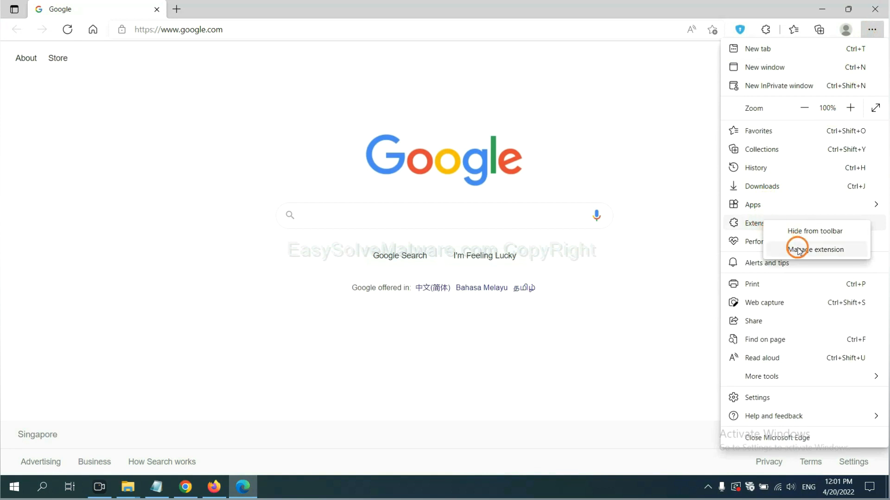
left_click(817, 250)
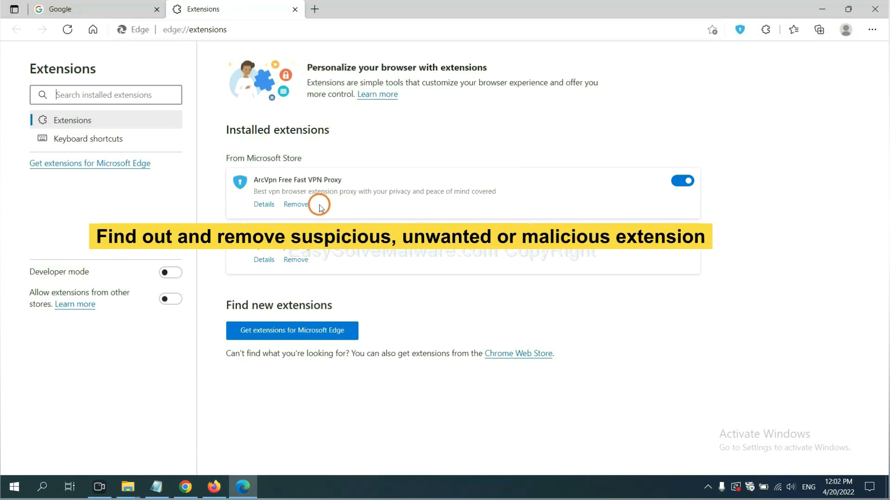
Remove ArcVpn Free Fast VPN Proxy, confirm the removal, and close Edge
left_click(297, 204)
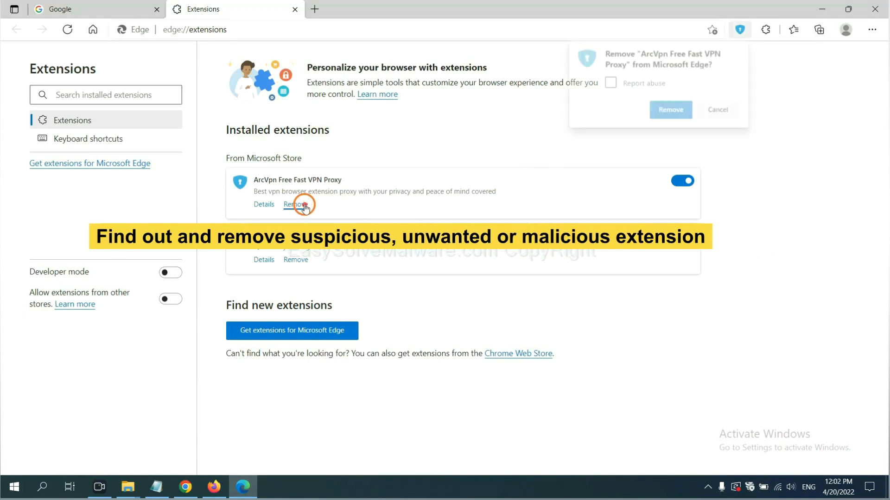
left_click(665, 112)
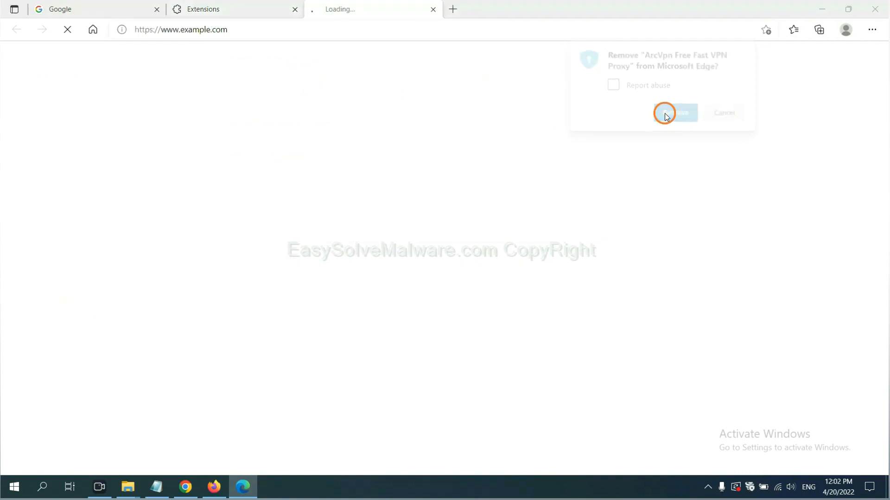
left_click(674, 113)
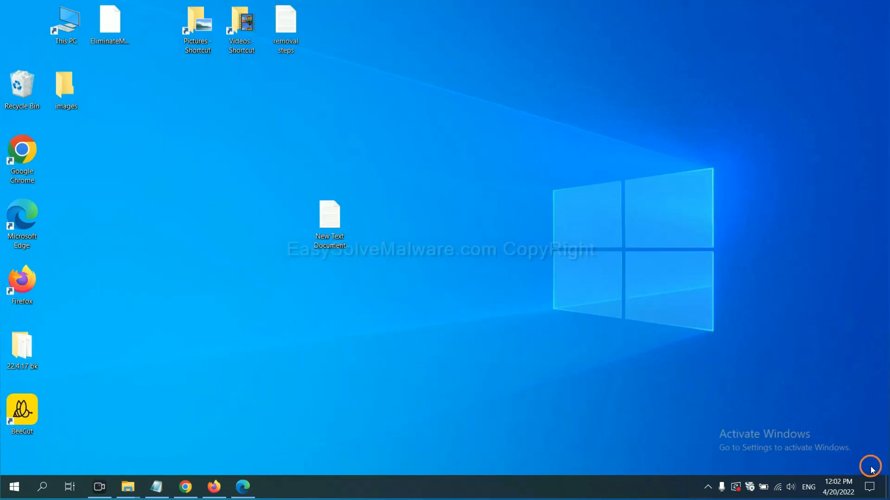
Open the New Text Document notes and highlight the two step 4 lines
double_click(329, 214)
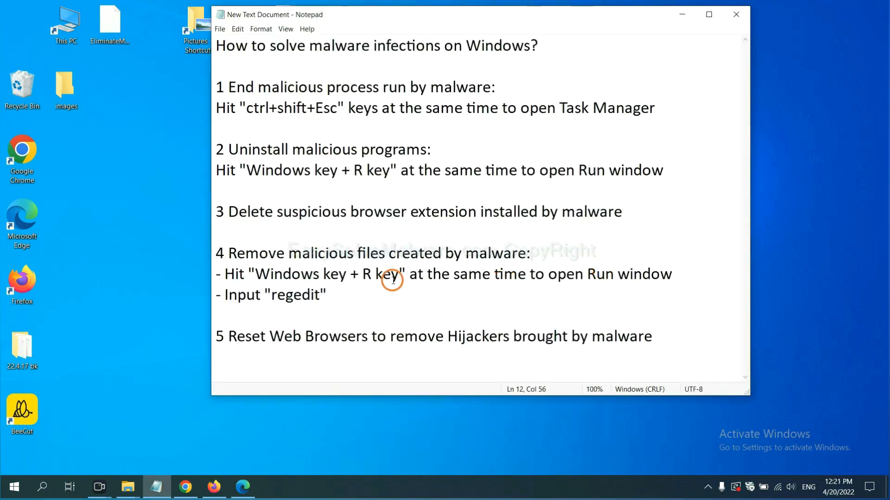
mouse_move(268, 281)
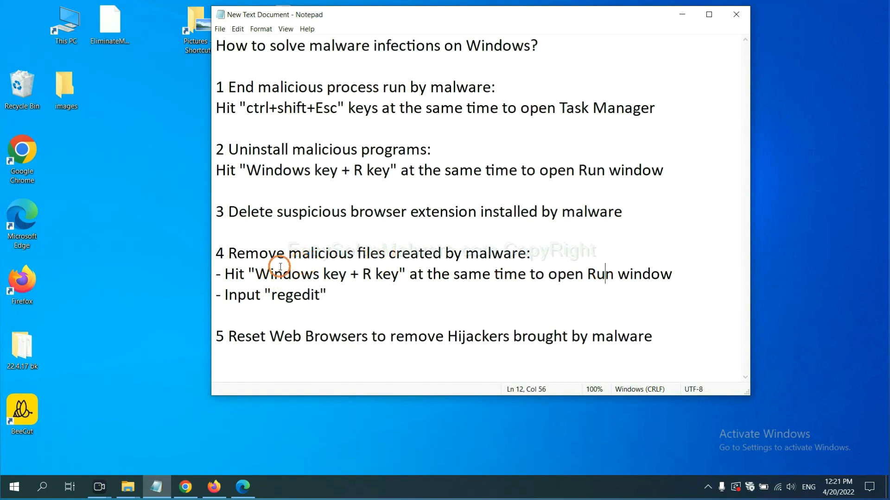
left_click(229, 274)
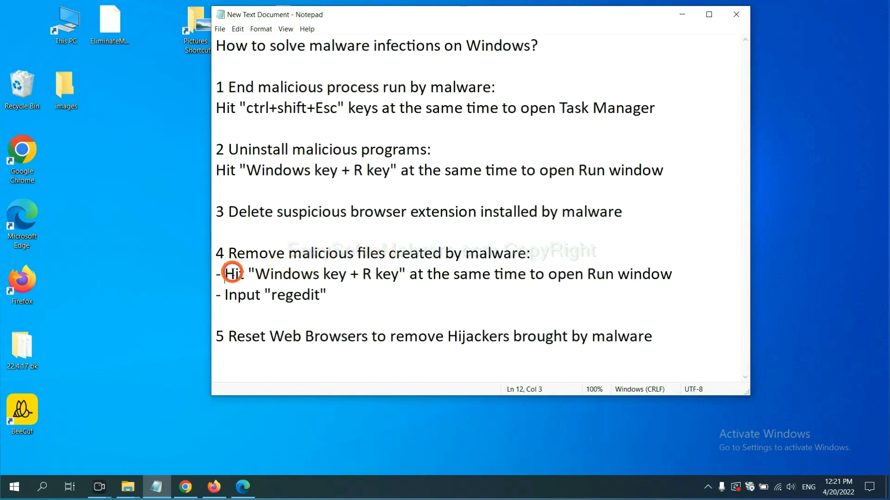
left_click_drag(225, 273, 328, 295)
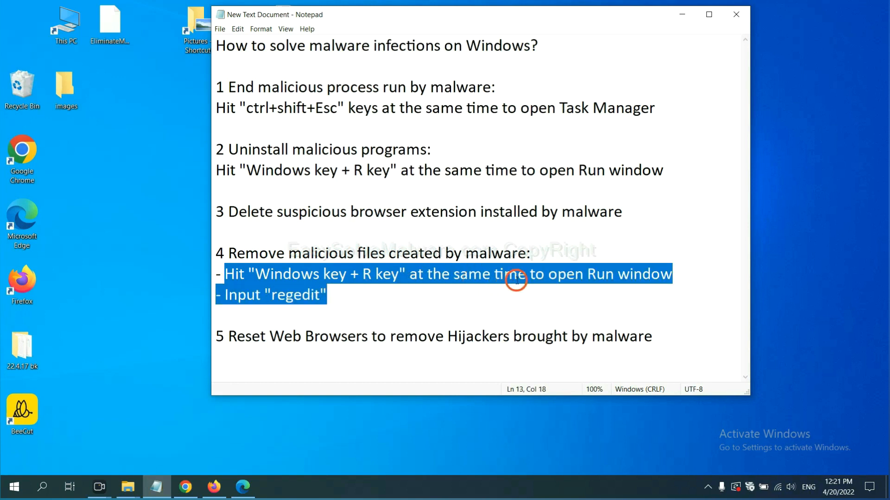
Launch regedit from the Run window
key("Win+r")
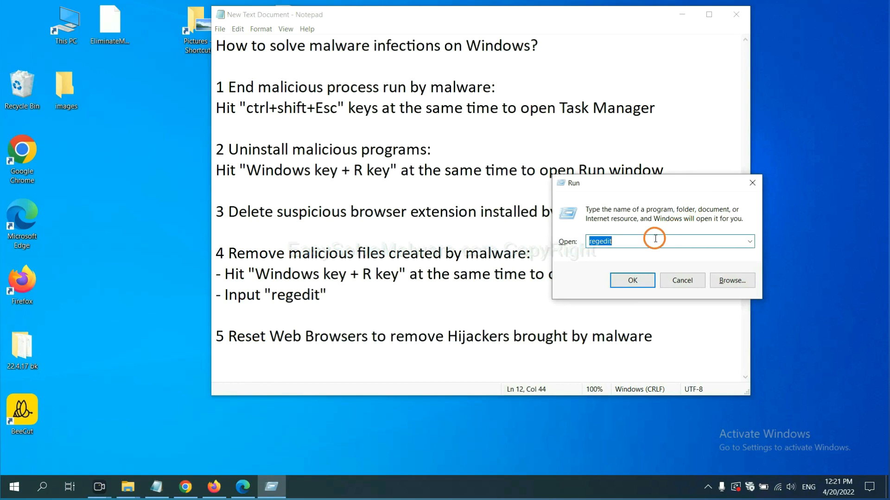
left_click(627, 242)
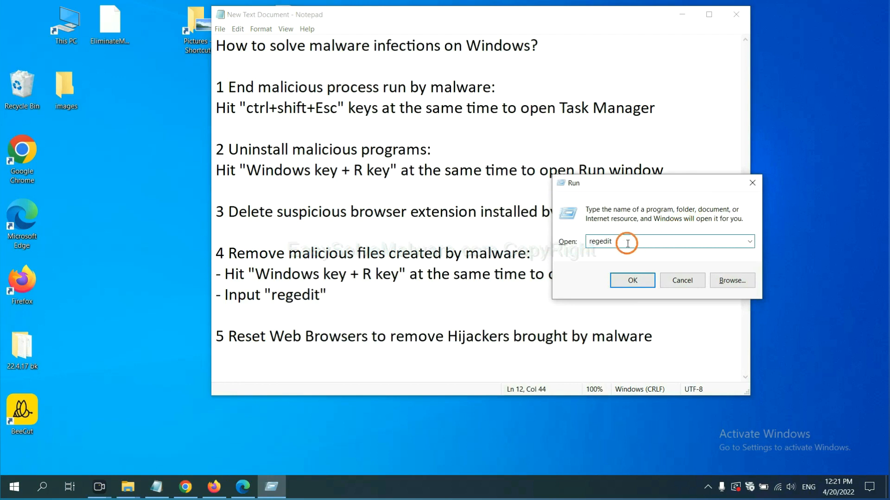
left_click(632, 280)
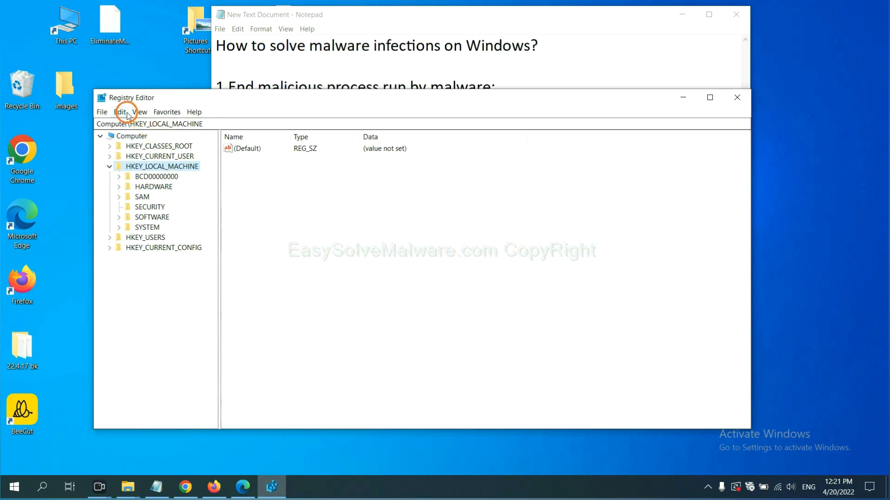
Search the registry for 'be', finding BeeCut.exe under FEATURE_BROWSER_EMULATION
left_click(122, 113)
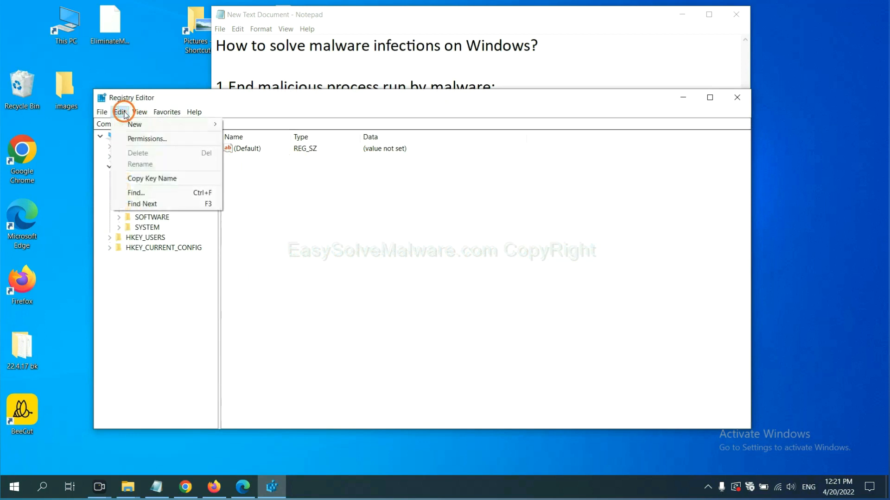
mouse_move(157, 193)
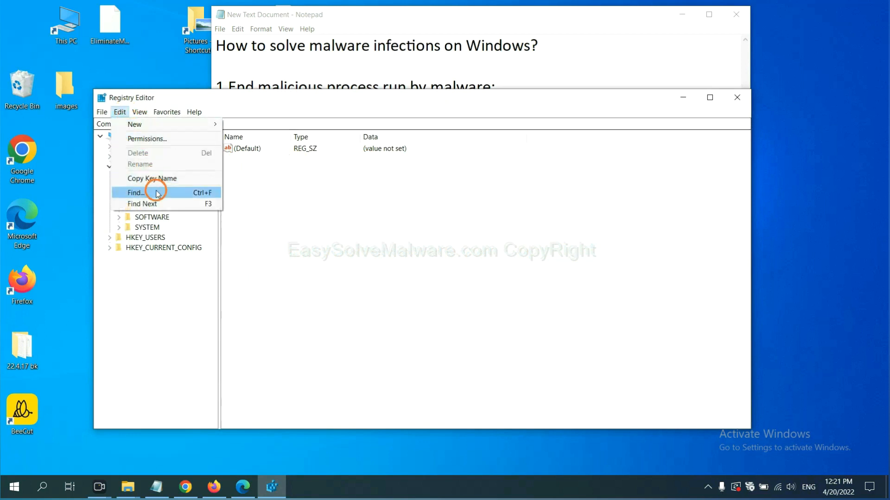
left_click(136, 193)
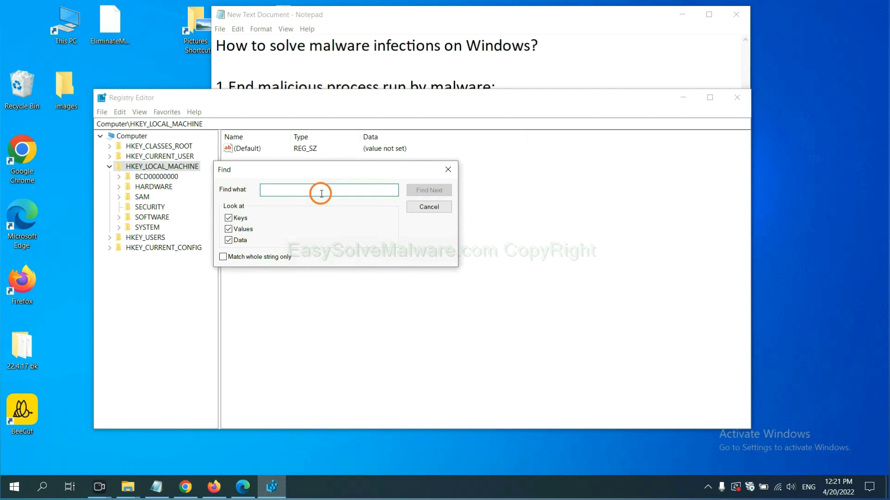
type("Input the name of malware")
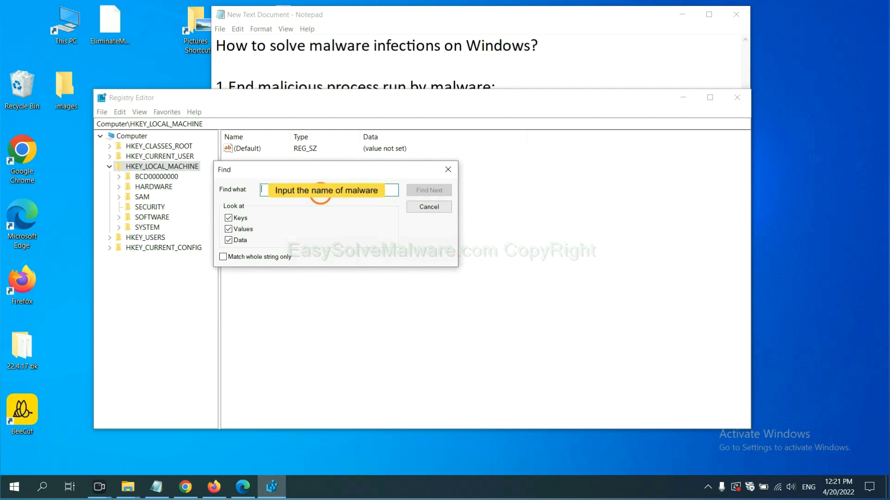
type("be")
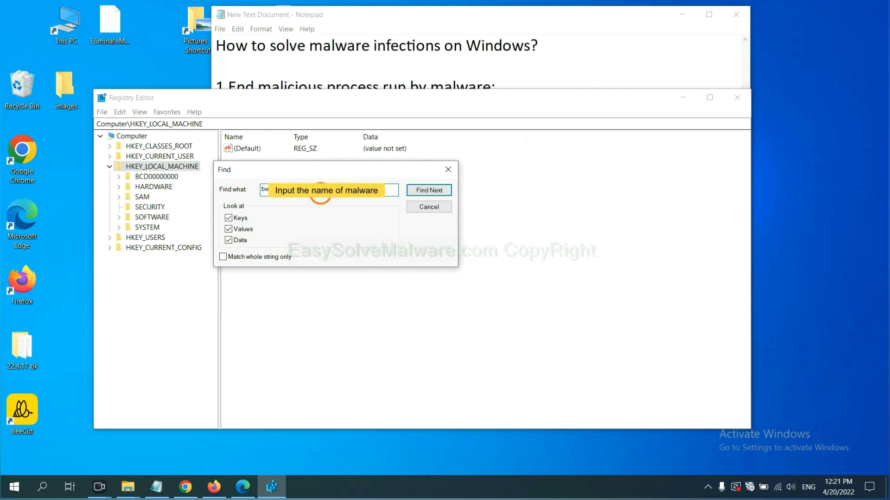
left_click(429, 190)
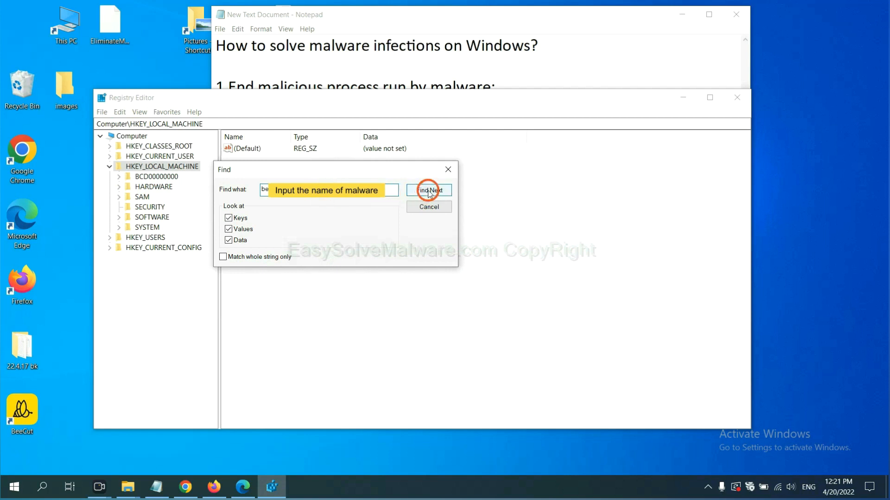
left_click(428, 190)
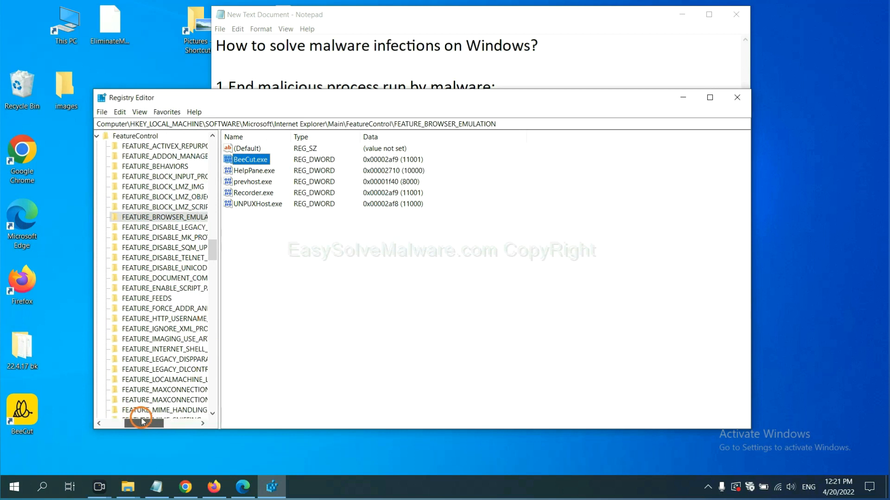
mouse_move(244, 282)
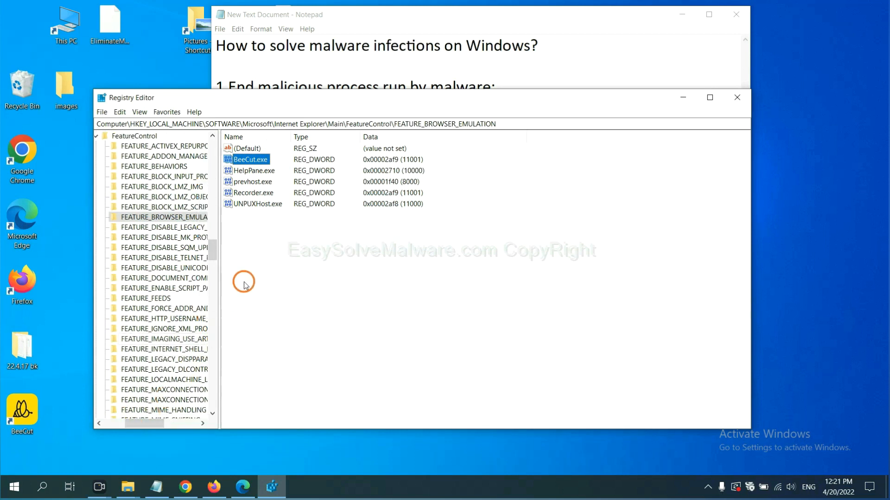
right_click(180, 217)
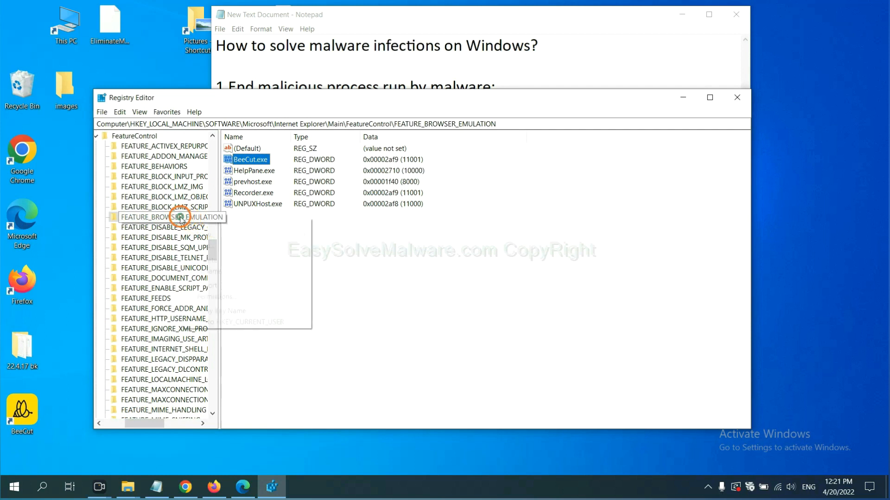
right_click(179, 217)
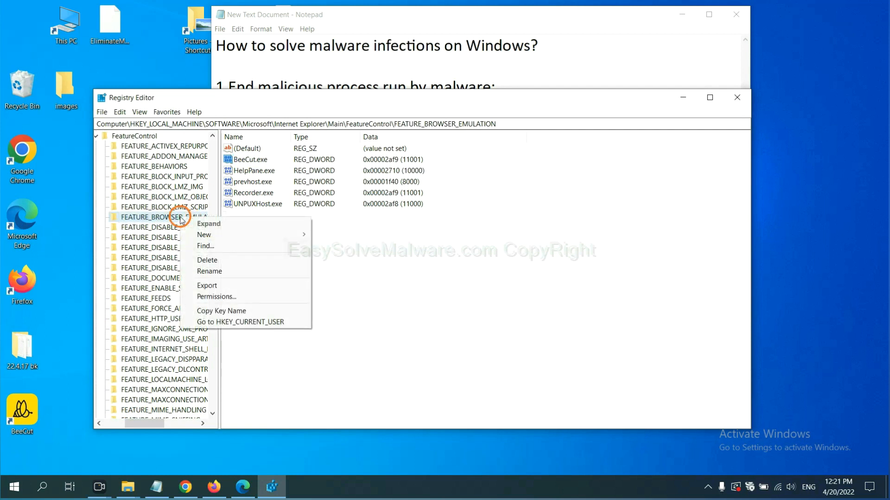
mouse_move(216, 263)
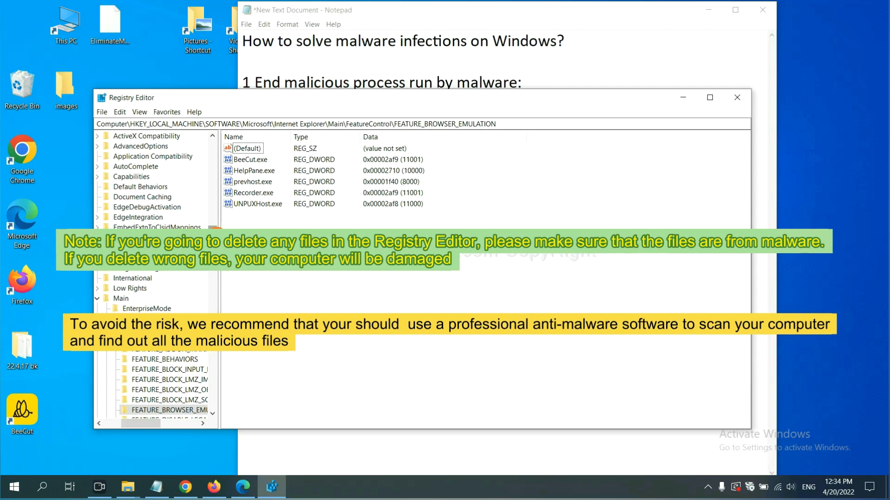
left_click(304, 282)
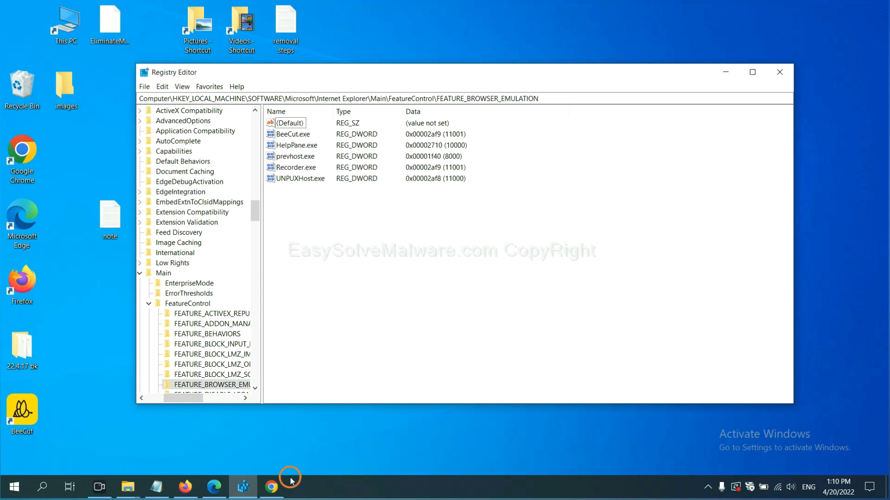
Return to the Chrome removal guide and scroll down to its Quick Menu
left_click(272, 485)
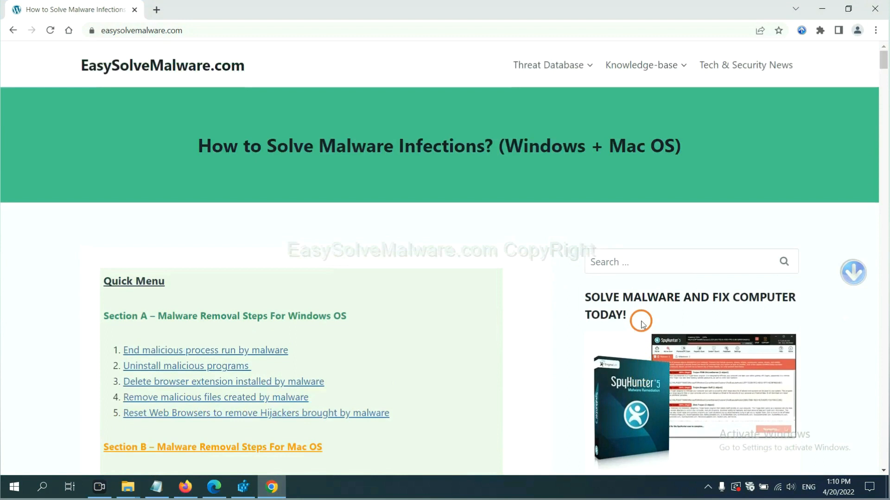
mouse_move(167, 78)
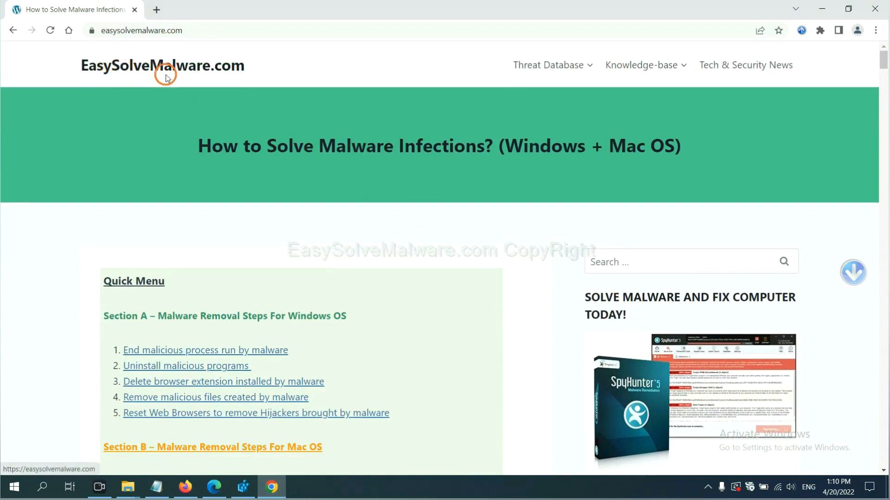
scroll("down", 3)
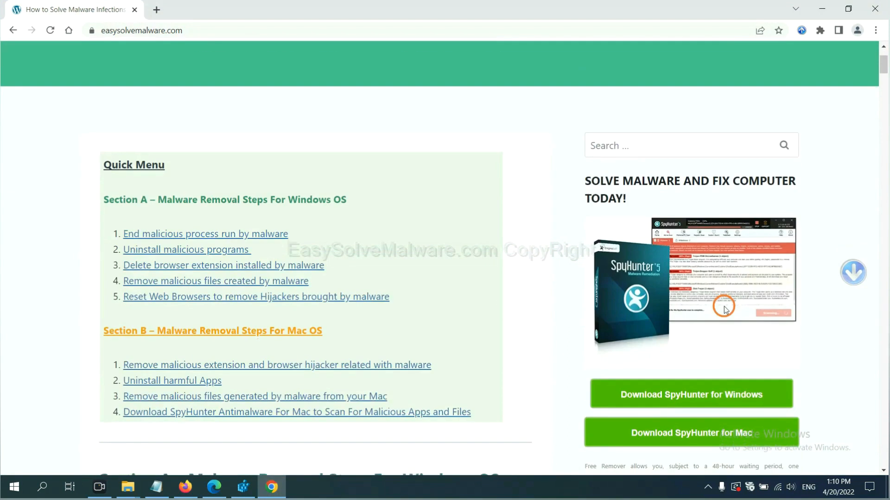
scroll("down", 3)
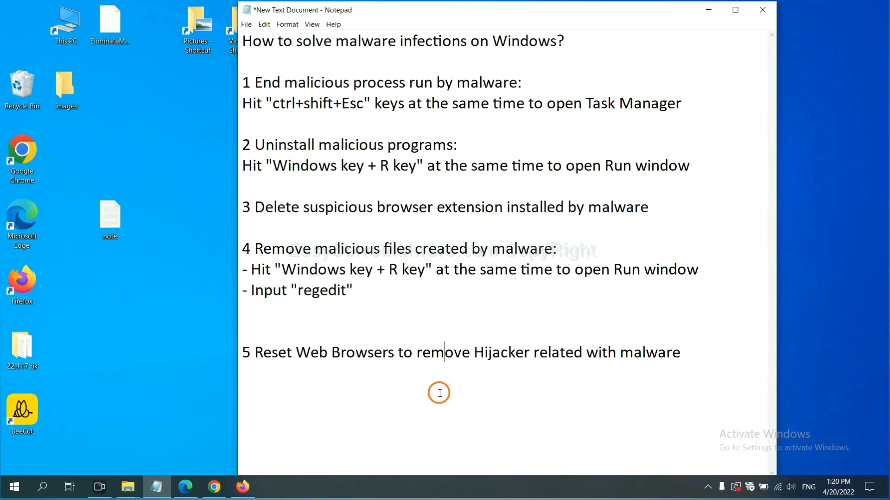
mouse_move(311, 381)
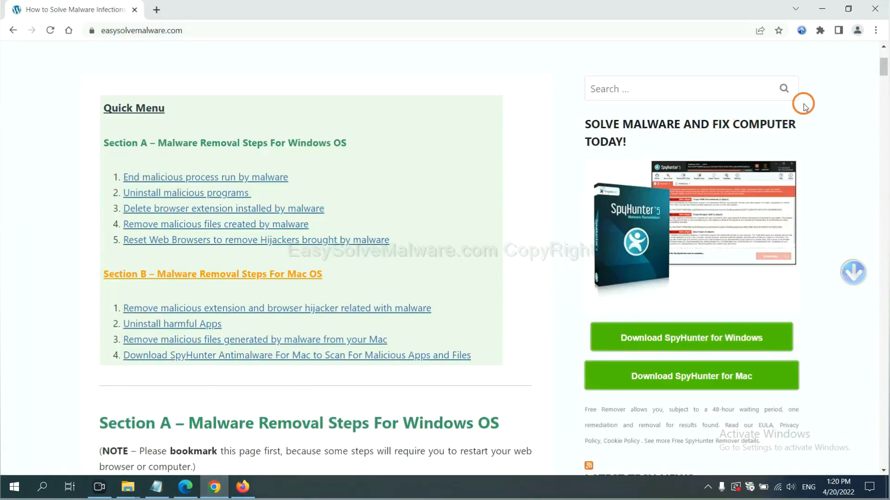
Search Chrome's settings for 'reset' to reach the Reset settings confirmation
left_click(875, 30)
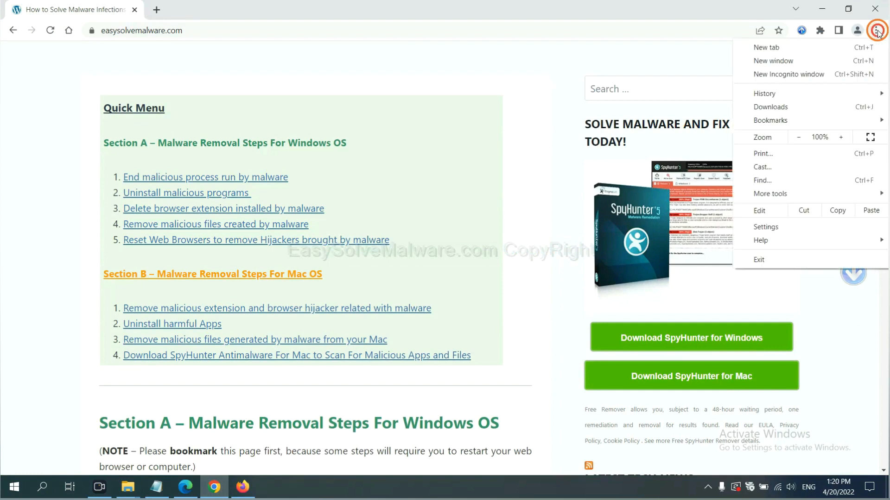
left_click(779, 227)
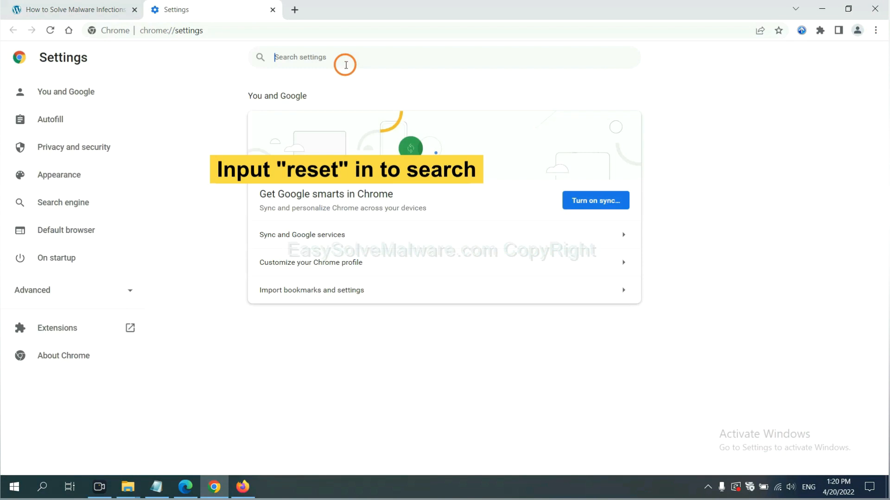
type("reset")
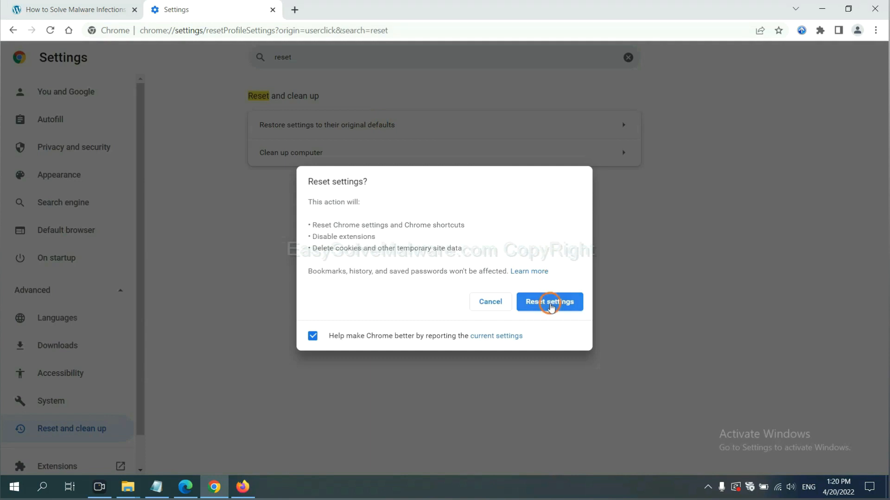
mouse_move(279, 432)
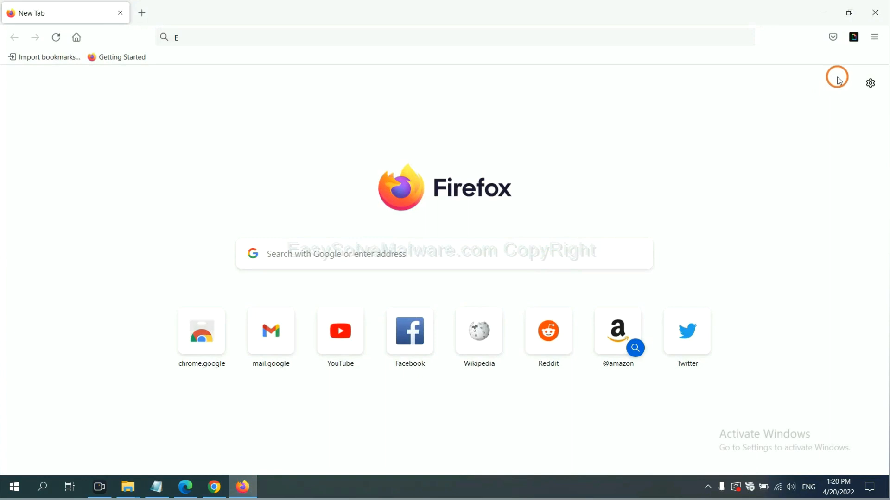
Start Refresh Firefox from the Help > More troubleshooting information page
left_click(874, 37)
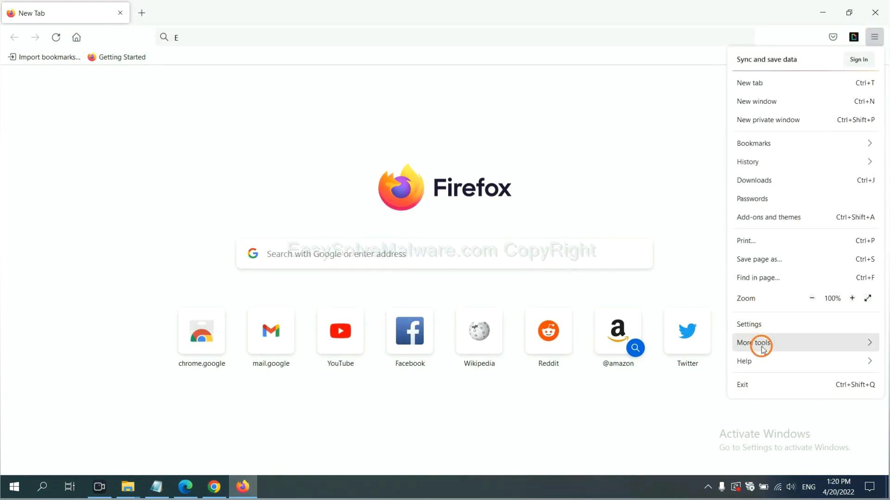
left_click(744, 361)
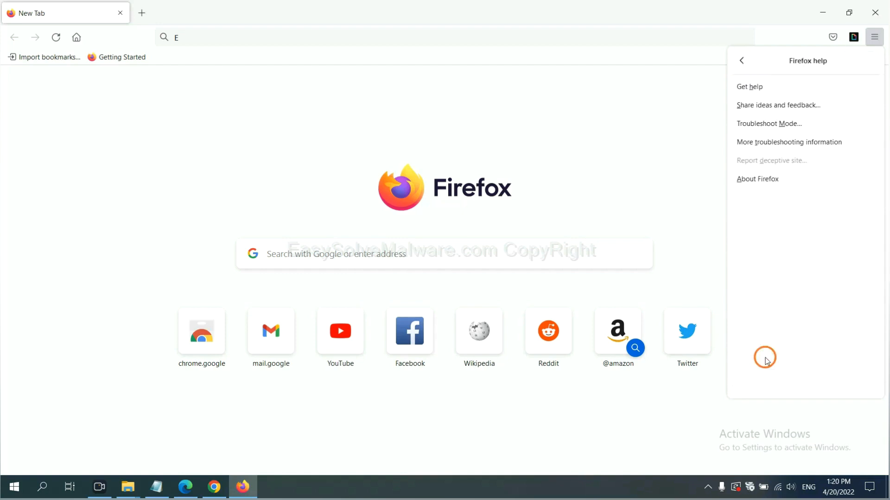
mouse_move(780, 145)
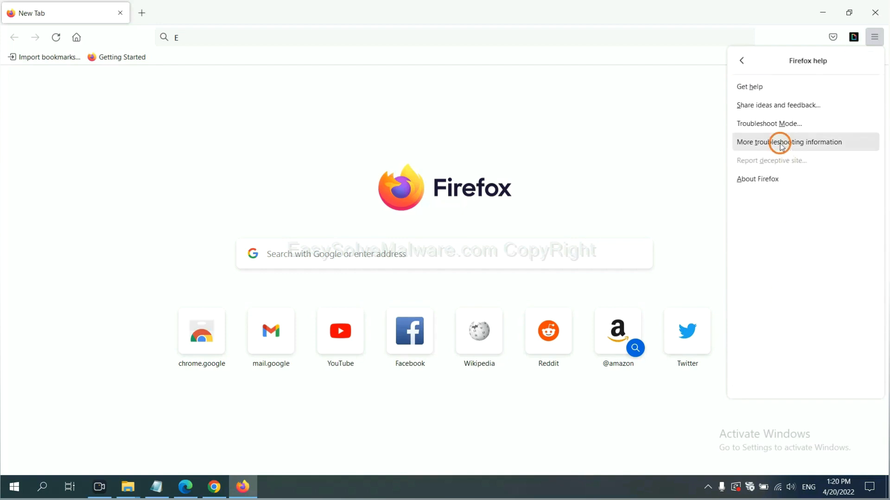
left_click(779, 142)
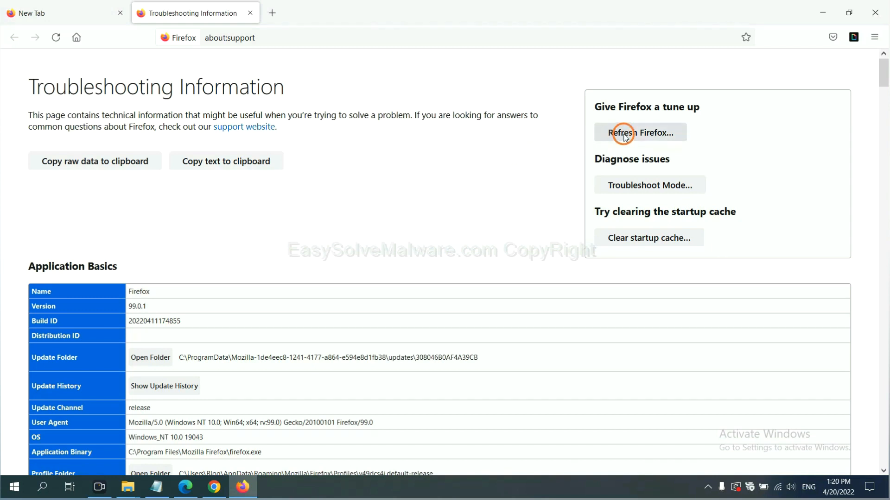
left_click(626, 133)
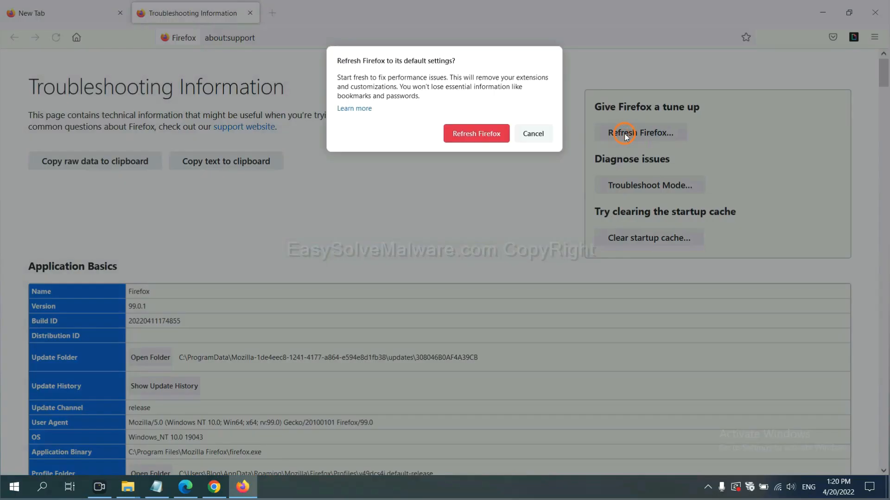
mouse_move(265, 345)
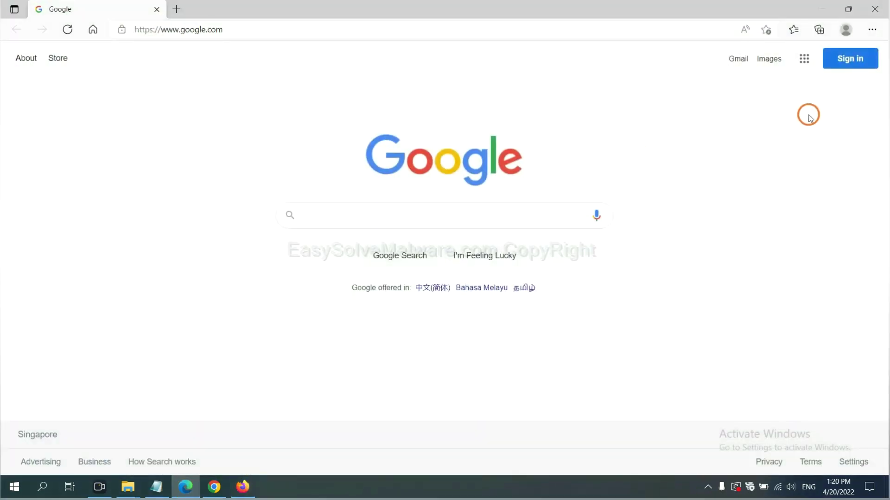
mouse_move(871, 30)
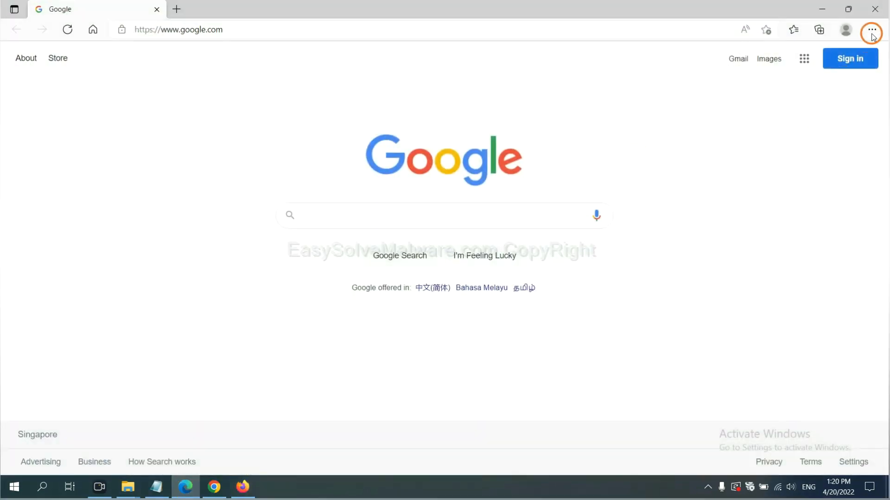
Search Edge settings for 'reset' and choose Restore settings to their default values
left_click(874, 30)
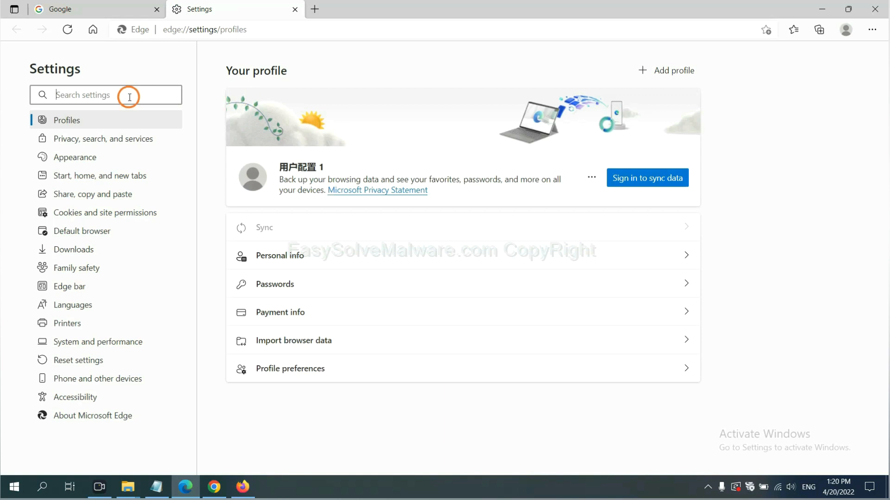
type("reset")
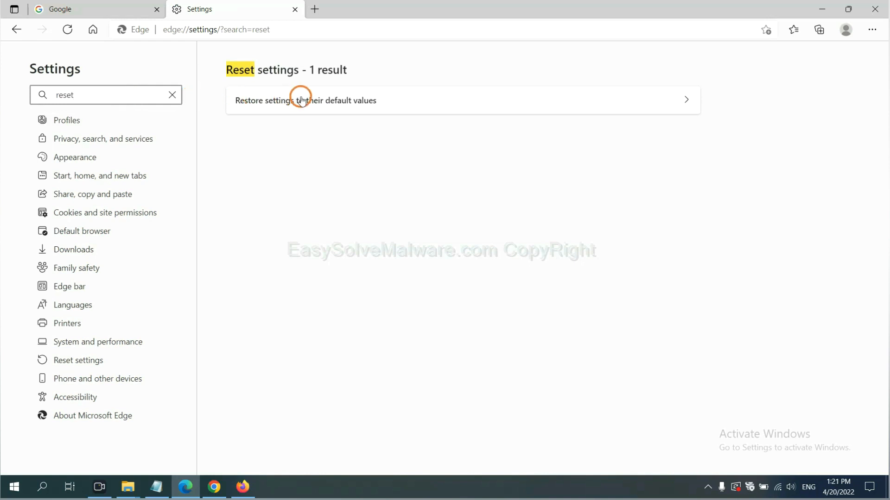
left_click(300, 100)
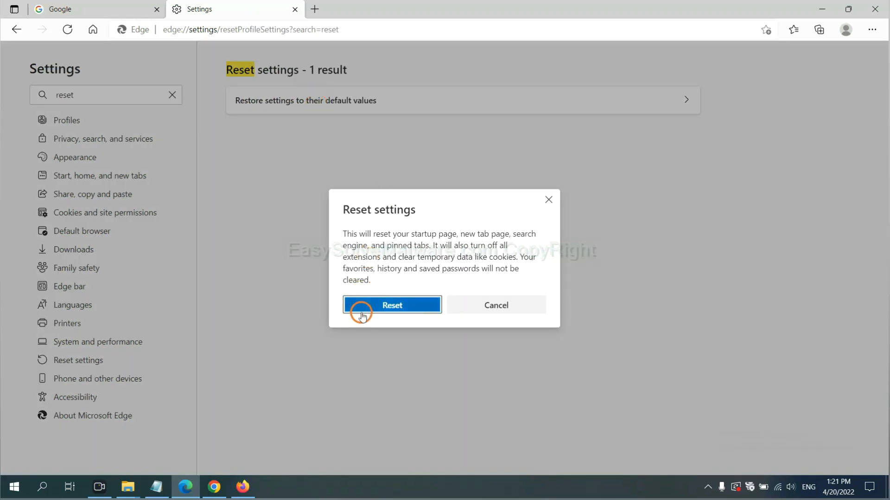